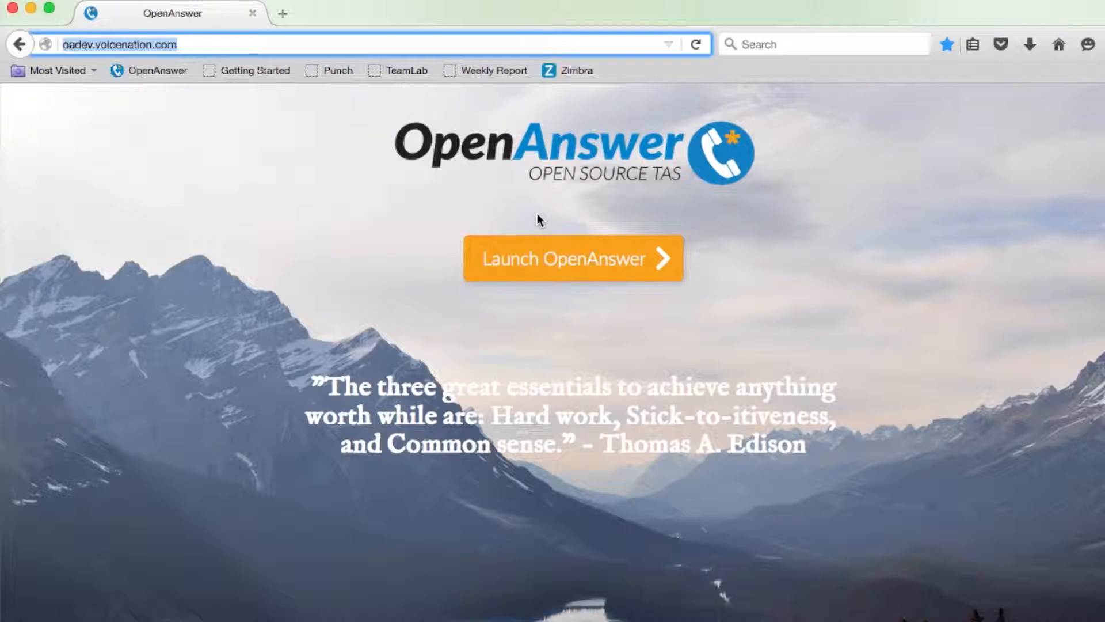
{"action": "mouse_move", "coordinate": [541, 221]}
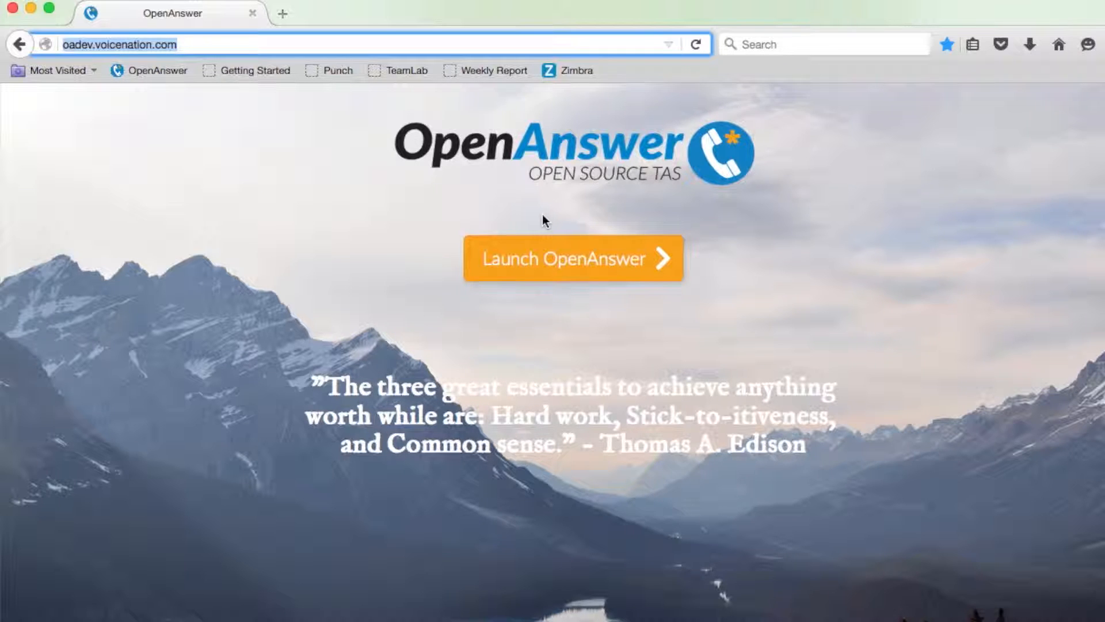
{"action": "mouse_move", "coordinate": [572, 268]}
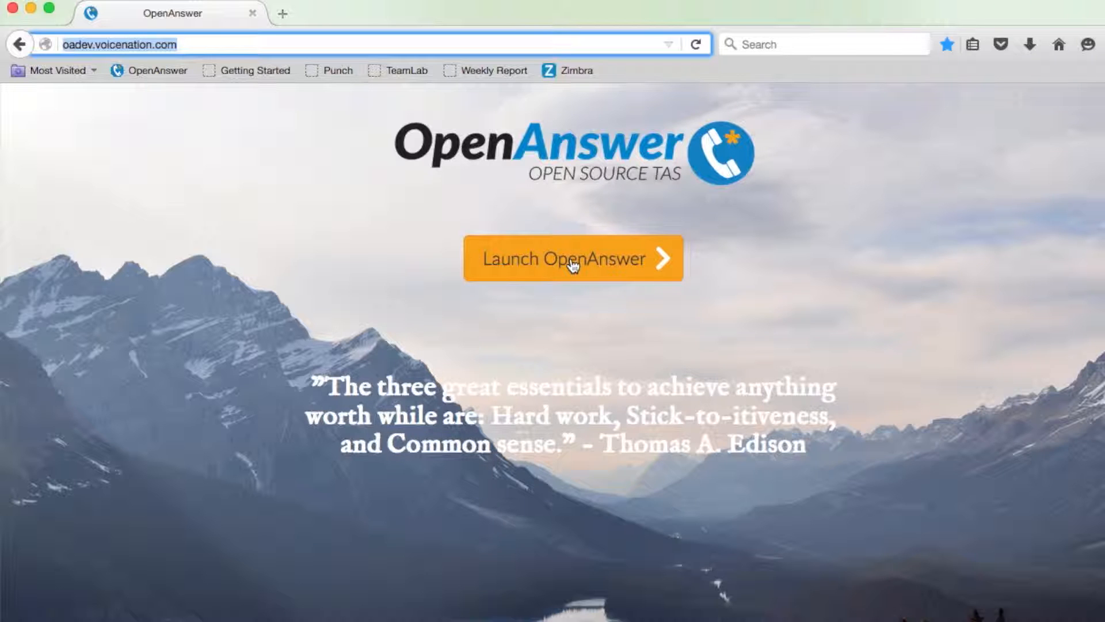
{"action": "mouse_move", "coordinate": [572, 269]}
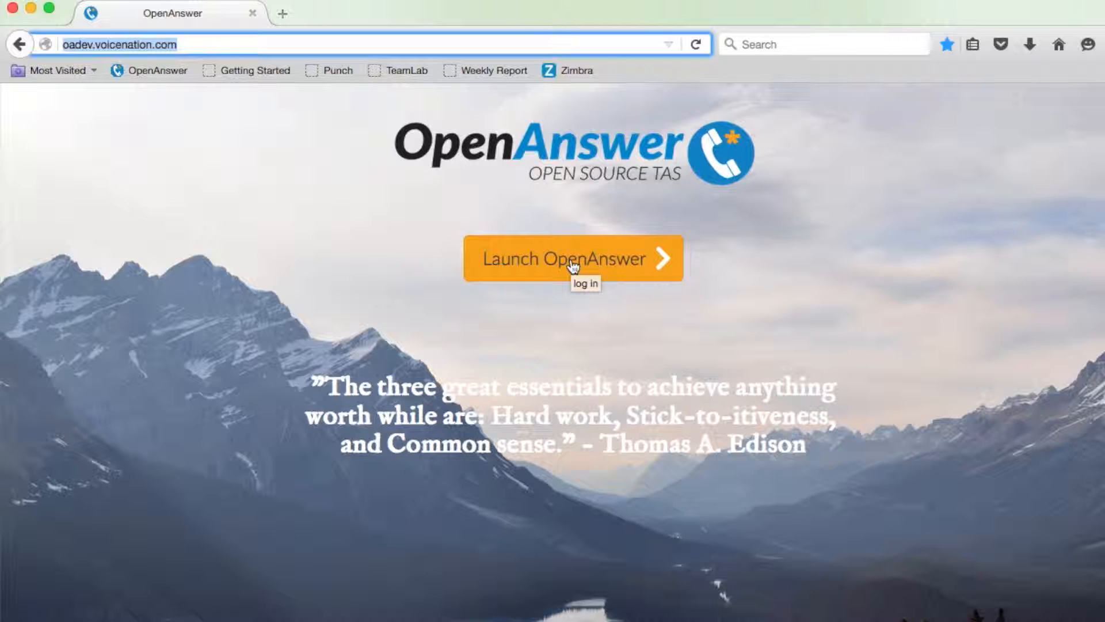
- Launch OpenAnswer from the landing page to reach the sign-in screen
{"action": "left_click", "coordinate": [573, 259]}
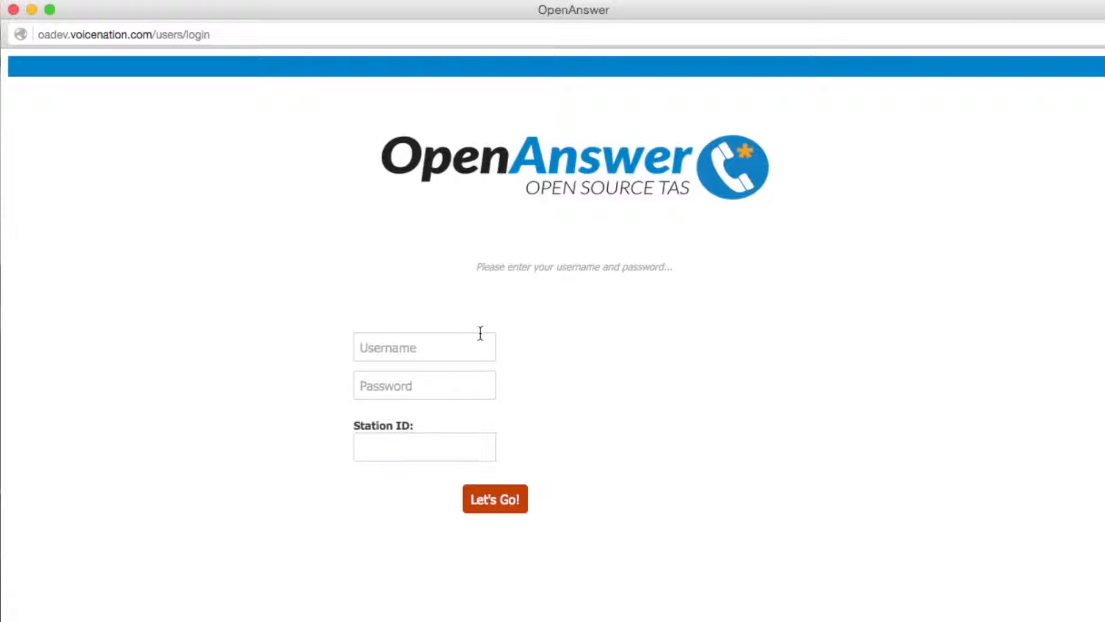
- Sign in as admin with the password and station ID 141
{"action": "left_click", "coordinate": [424, 347]}
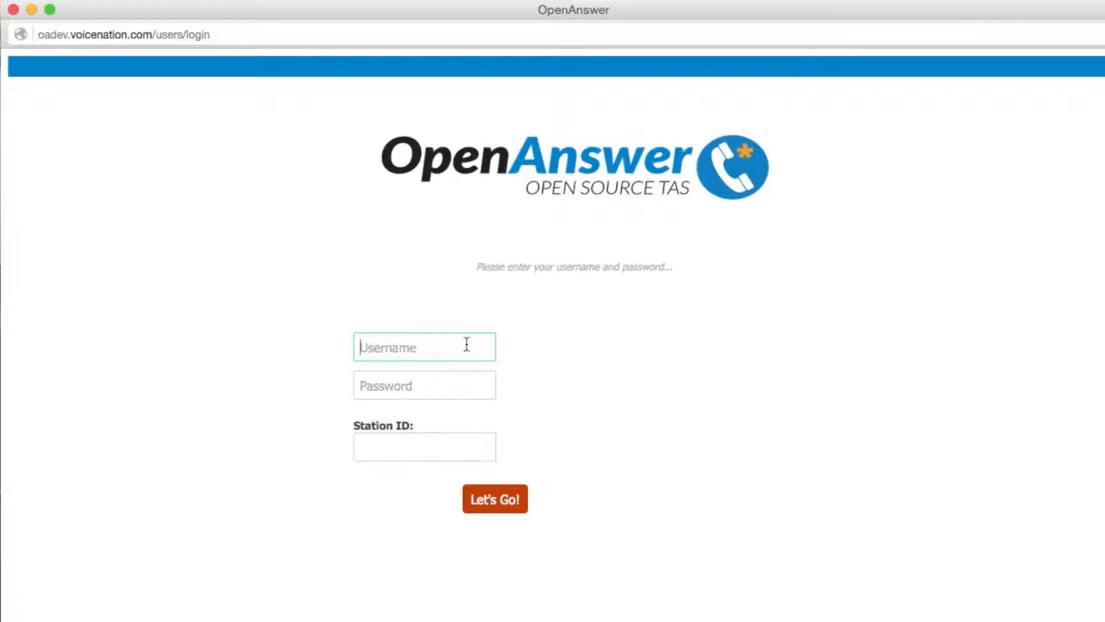
{"action": "type", "text": "admin"}
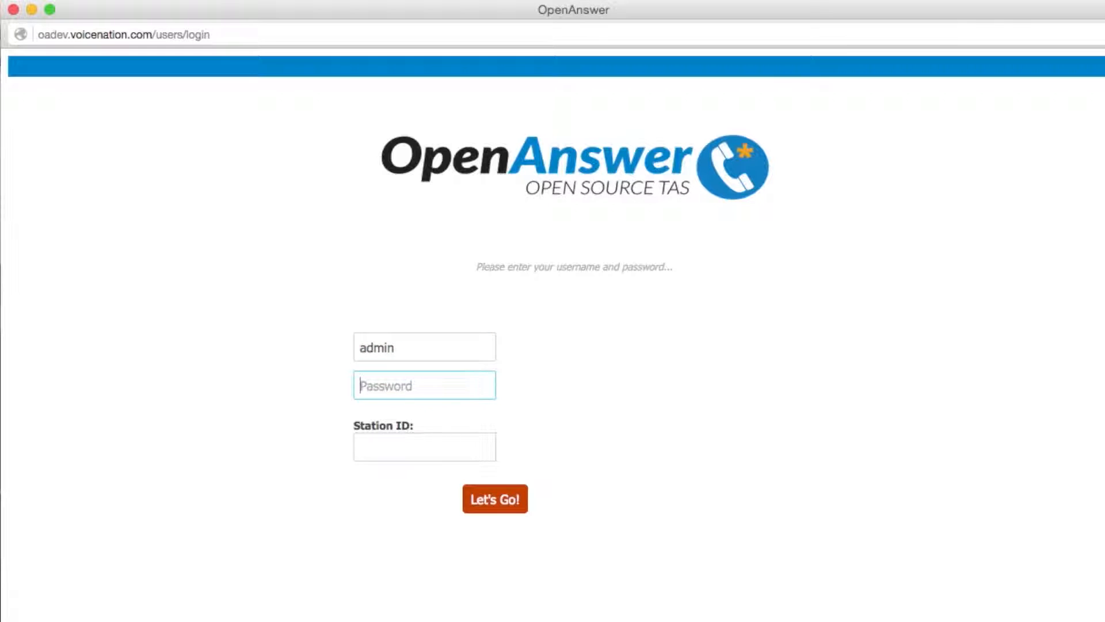
{"action": "type", "text": "141"}
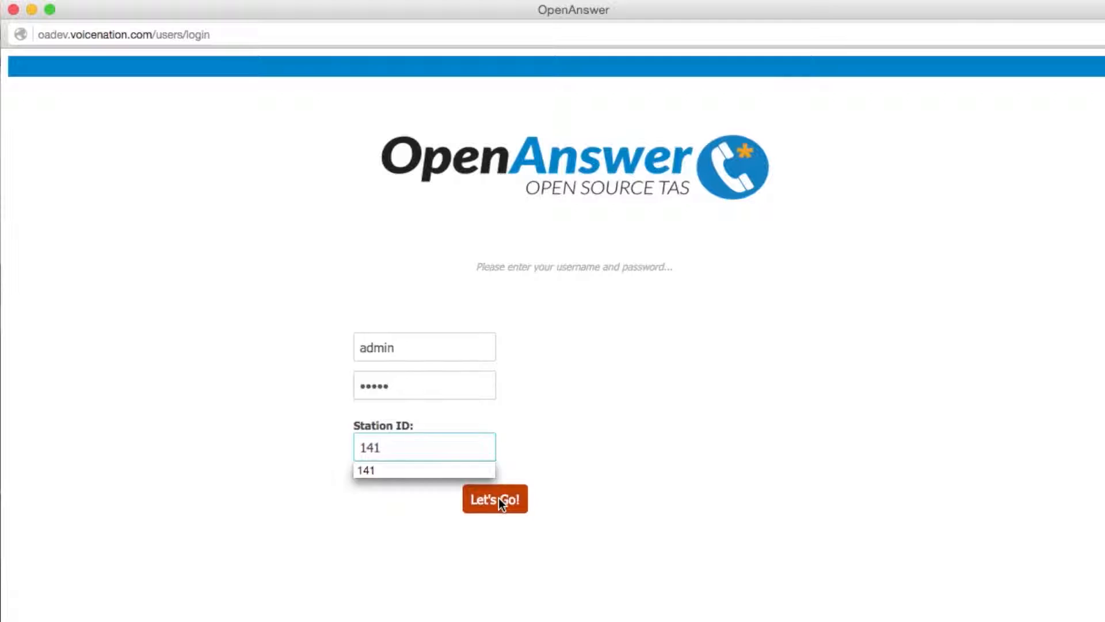
{"action": "left_click", "coordinate": [494, 499]}
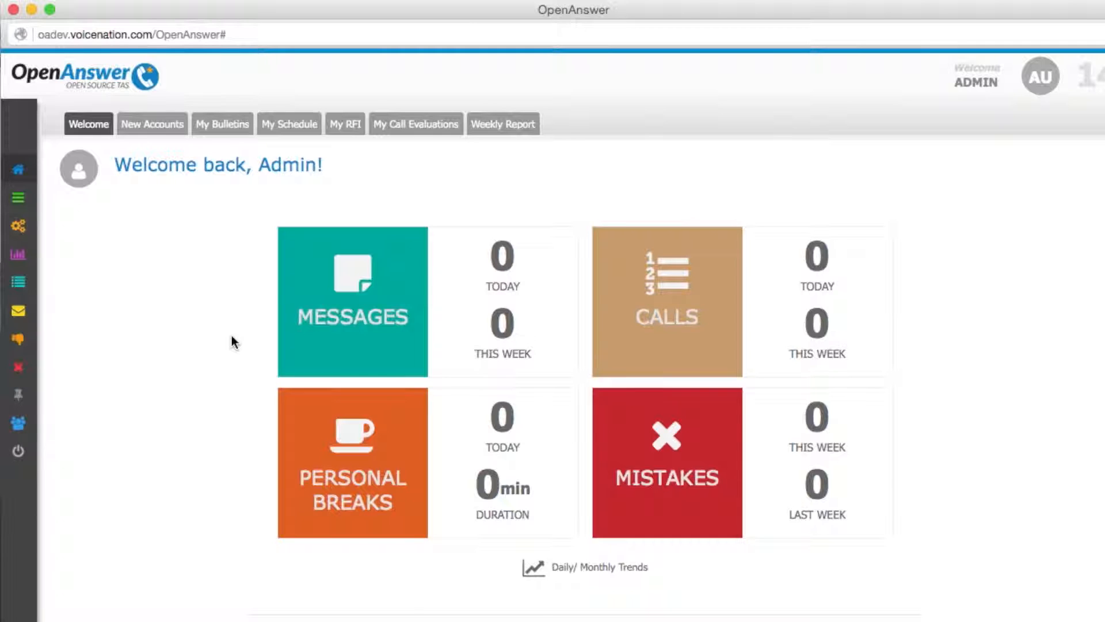
{"action": "mouse_move", "coordinate": [252, 394]}
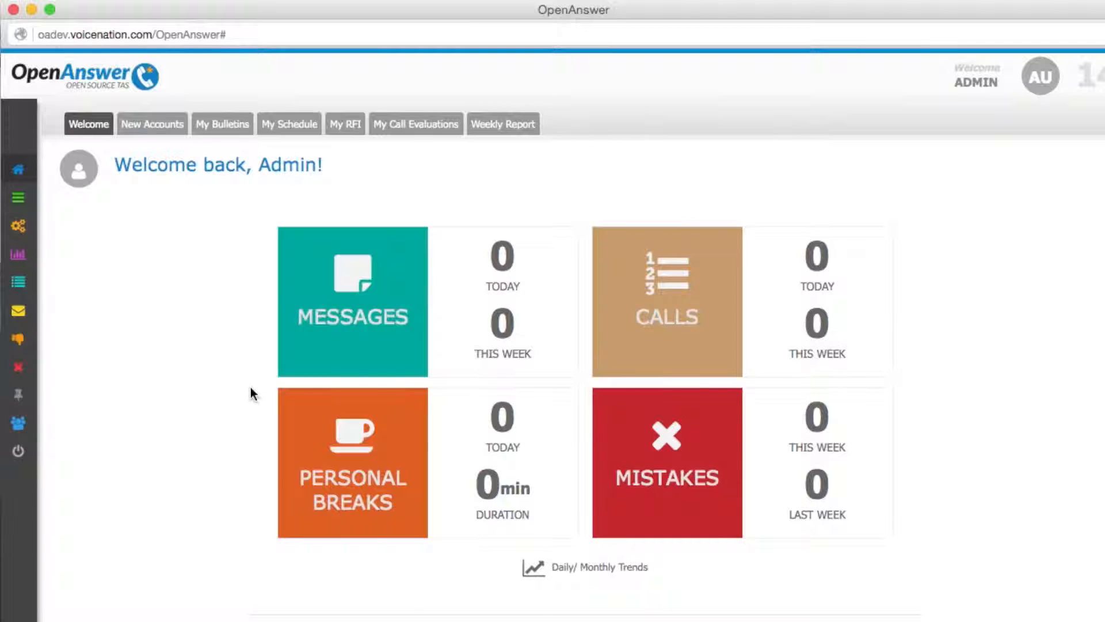
{"action": "mouse_move", "coordinate": [579, 569]}
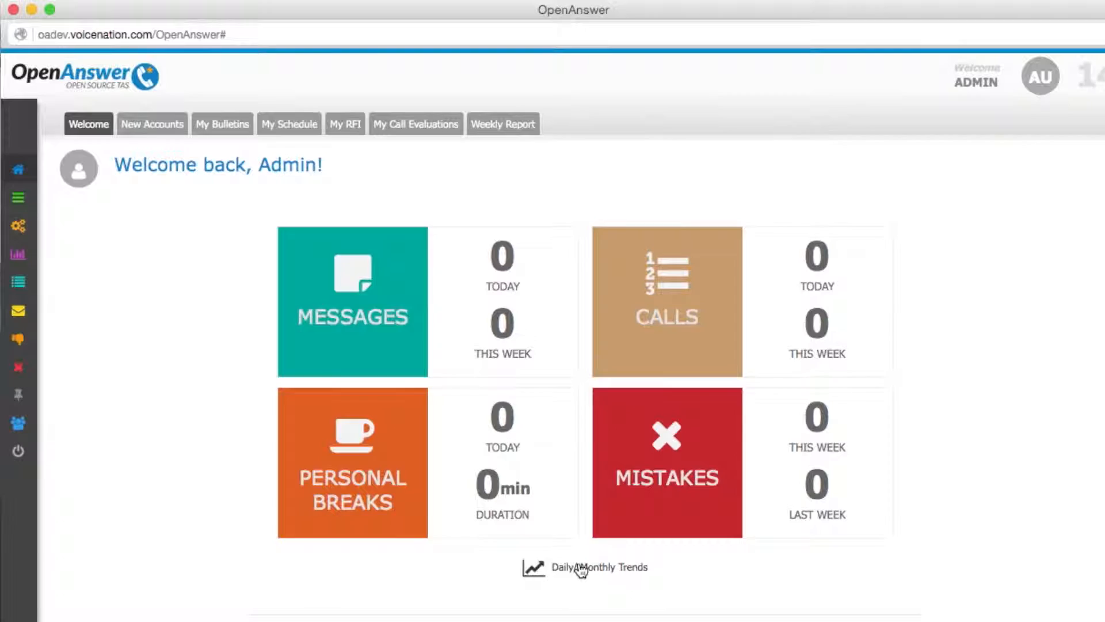
- Scroll the welcome dashboard down to the Recent Calls table
{"action": "scroll", "scroll_direction": "down", "scroll_amount": 3}
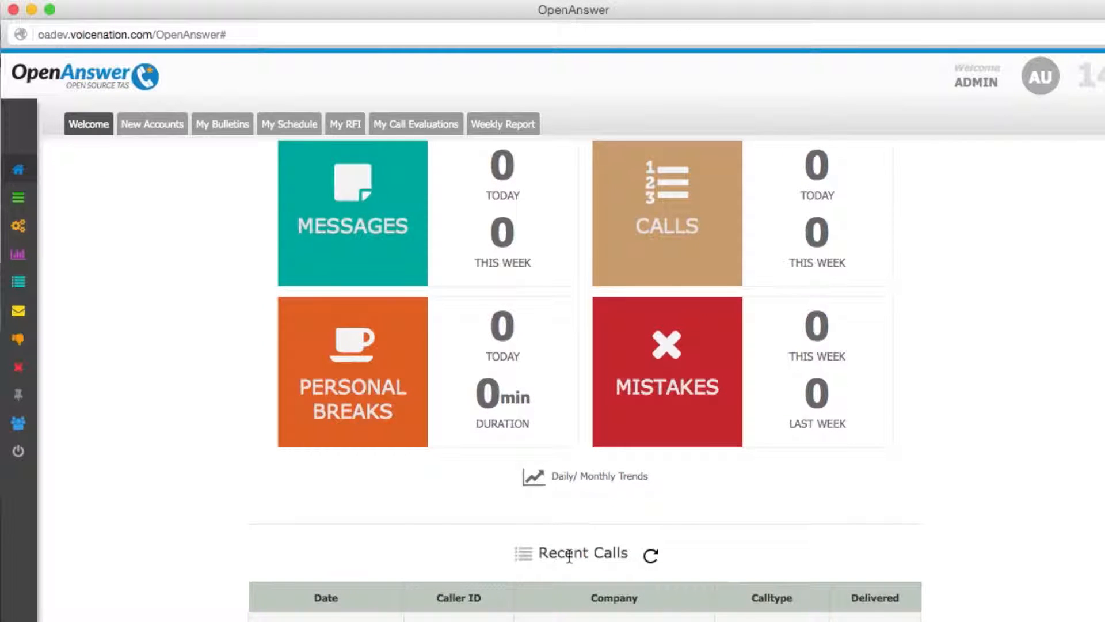
{"action": "mouse_move", "coordinate": [266, 548]}
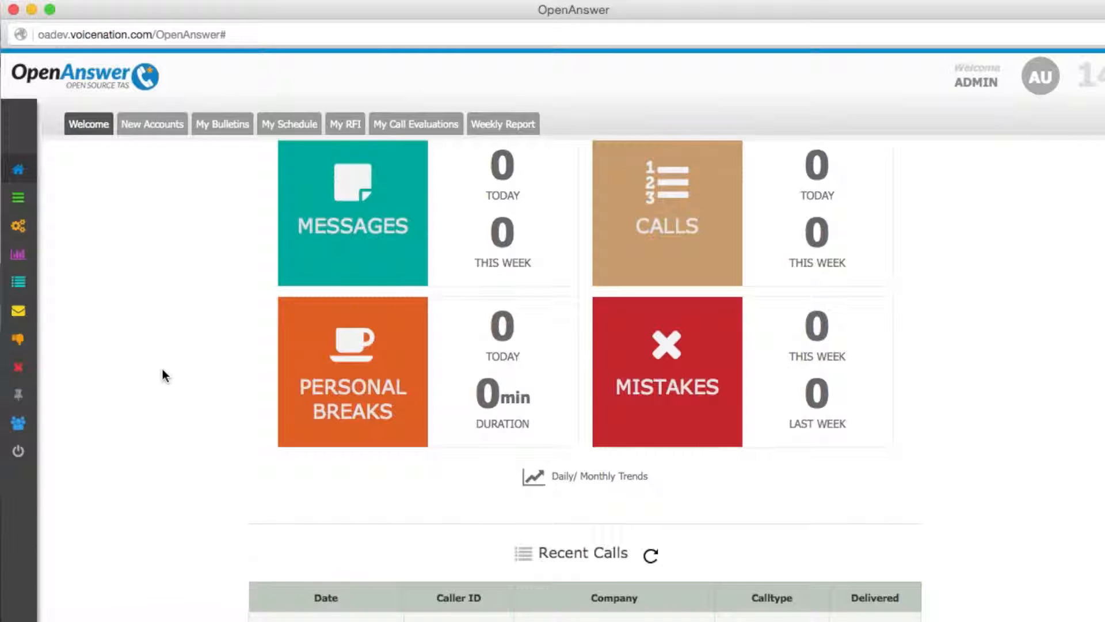
{"action": "mouse_move", "coordinate": [86, 338]}
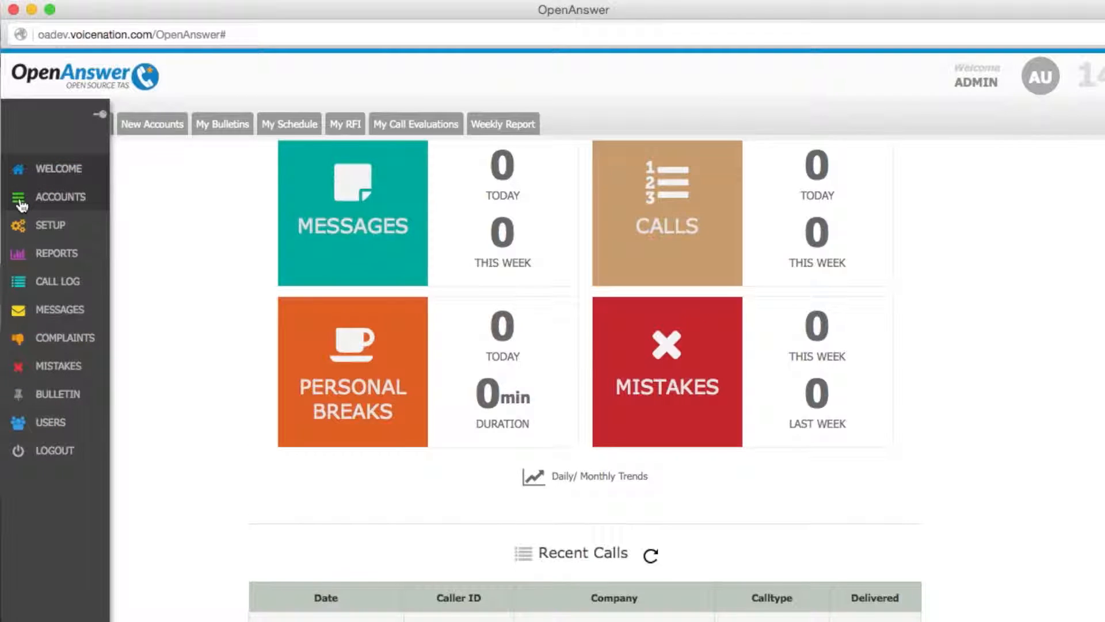
{"action": "mouse_move", "coordinate": [21, 328]}
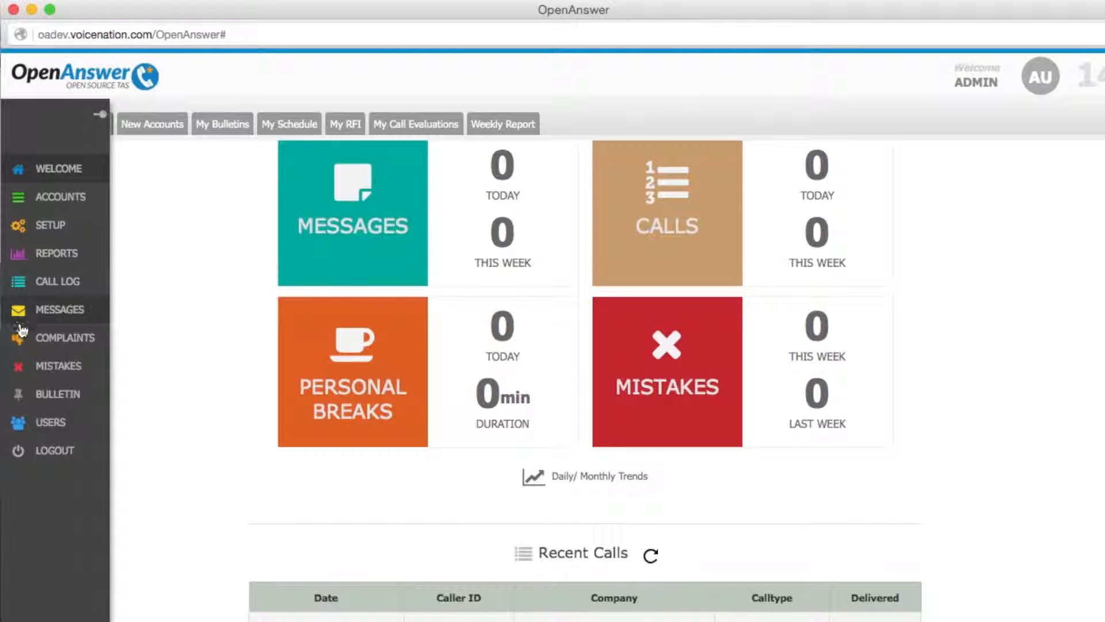
{"action": "mouse_move", "coordinate": [56, 253]}
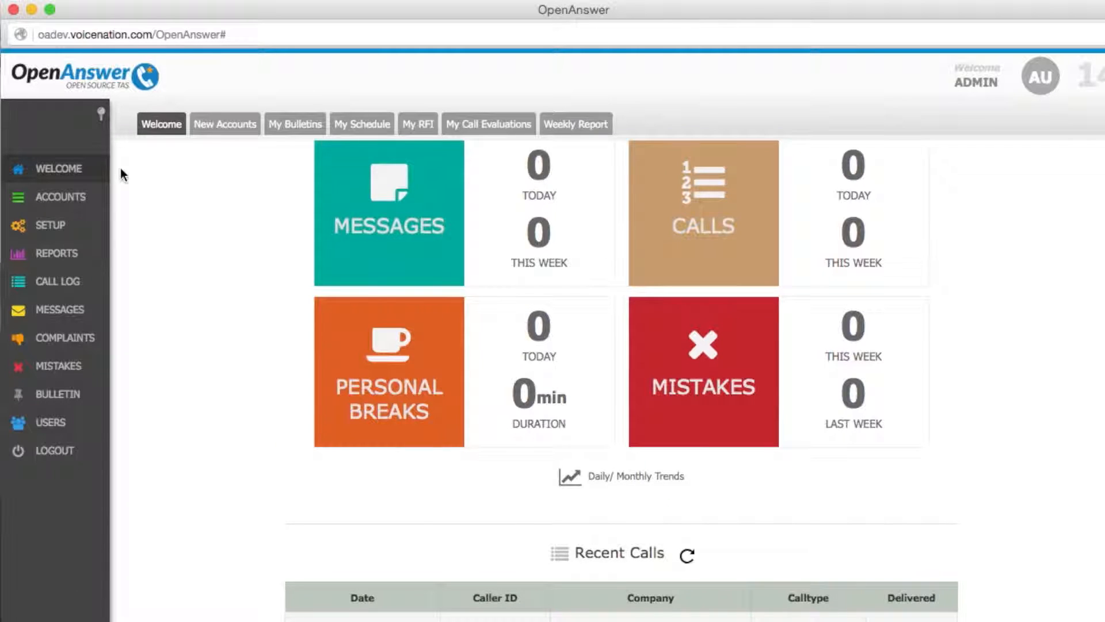
{"action": "mouse_move", "coordinate": [178, 287]}
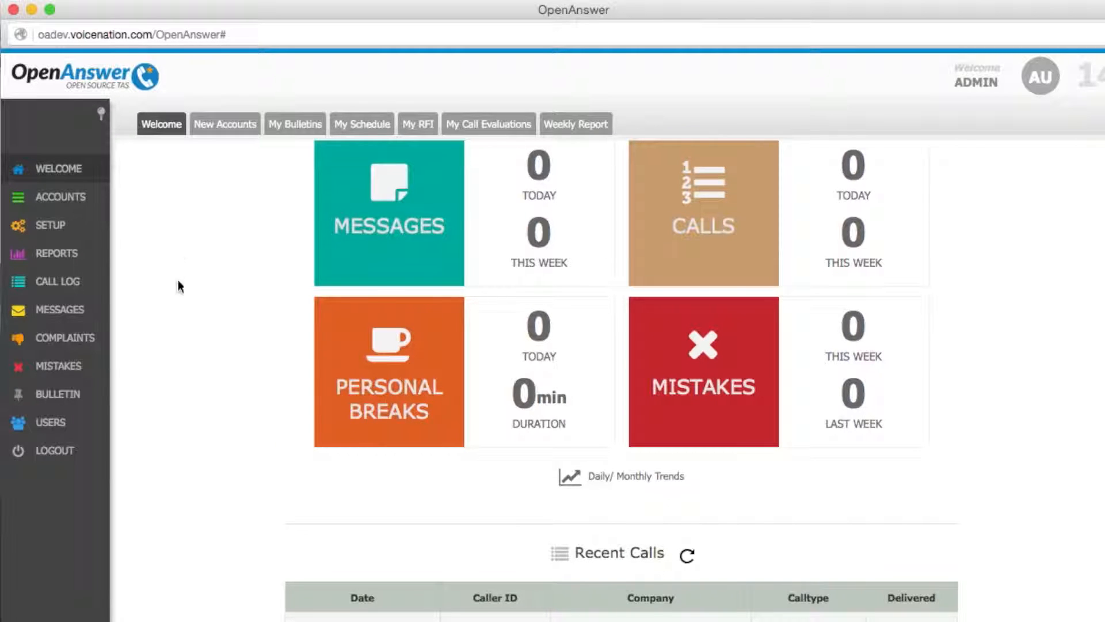
{"action": "mouse_move", "coordinate": [63, 451]}
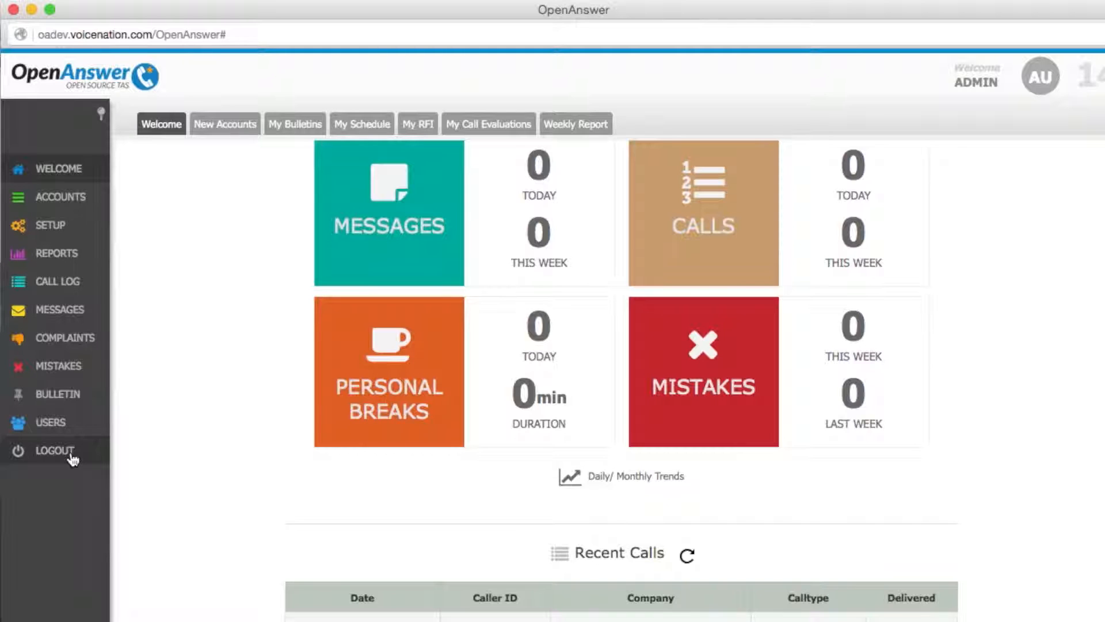
{"action": "mouse_move", "coordinate": [128, 303]}
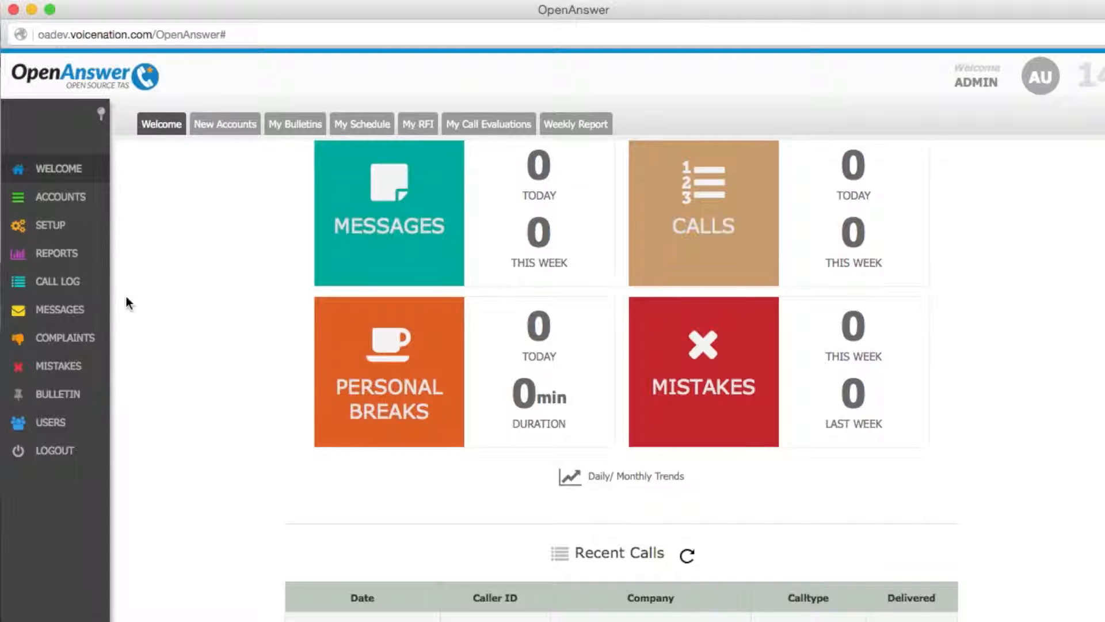
- Start a new account from the Accounts section, ready at the Account Name field
{"action": "left_click", "coordinate": [58, 197]}
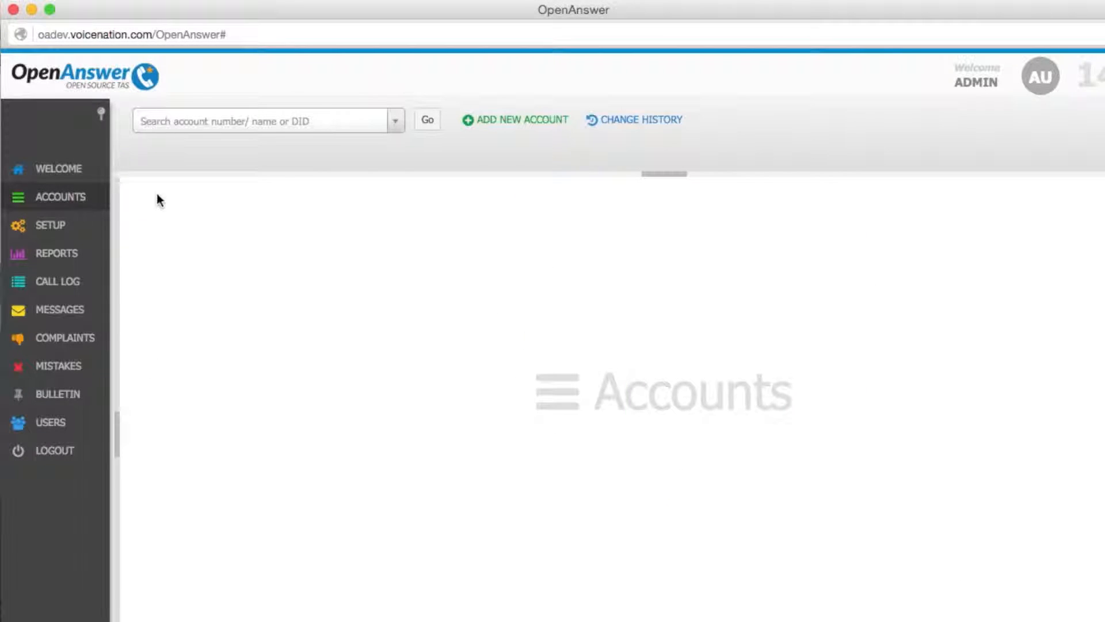
{"action": "left_click", "coordinate": [520, 118]}
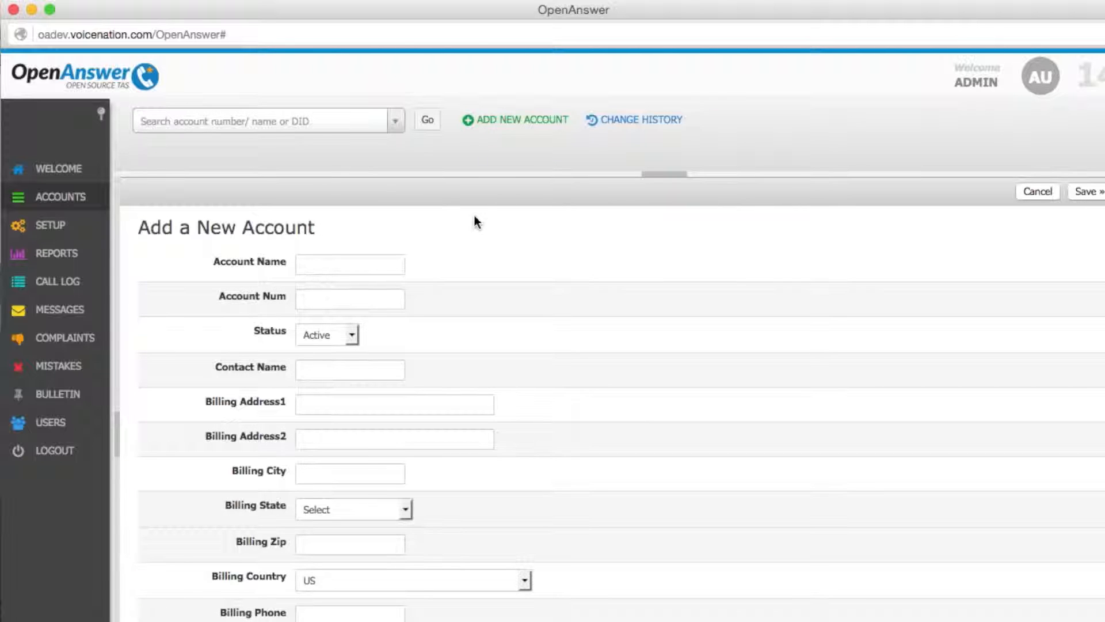
{"action": "left_click", "coordinate": [350, 264]}
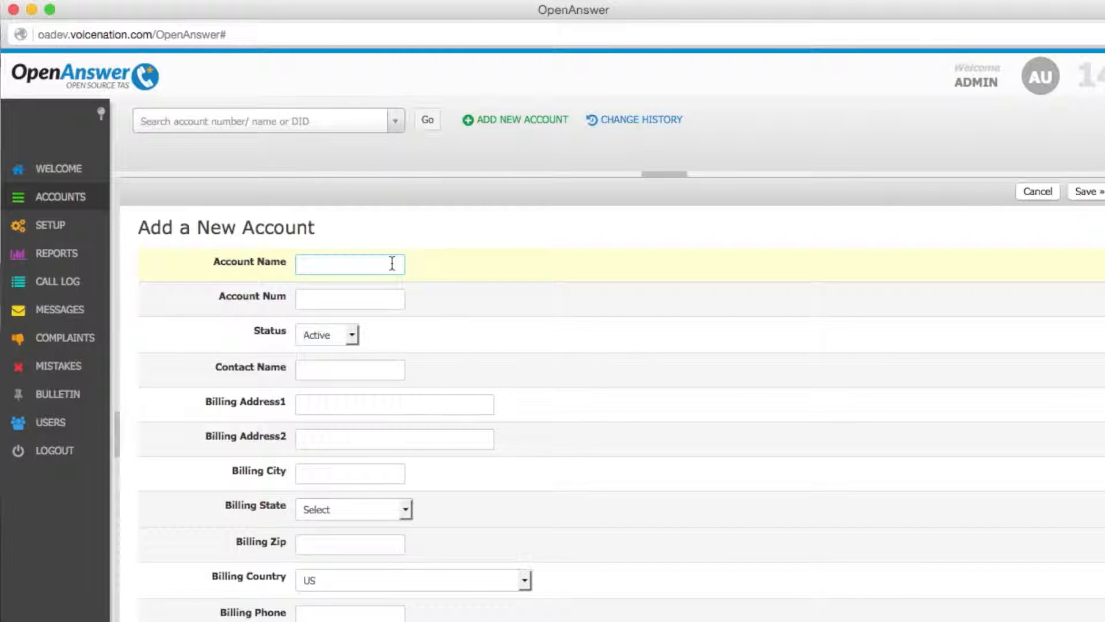
{"action": "left_click", "coordinate": [350, 264]}
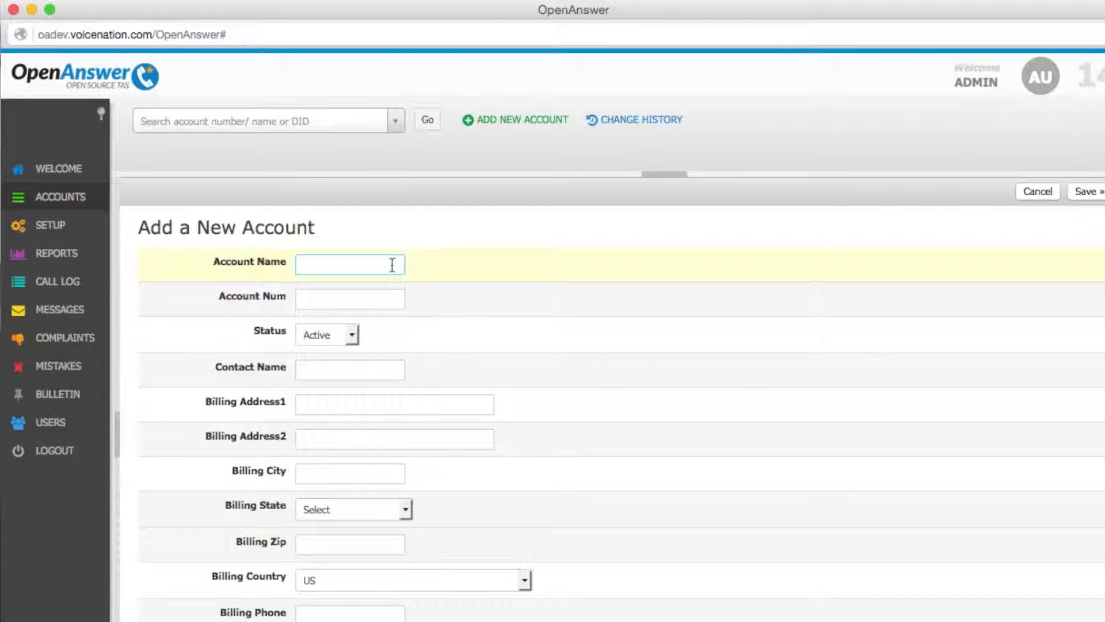
- Enter account name ABC Co, account number 1111 and contact JOhn Smith
{"action": "left_click", "coordinate": [349, 265]}
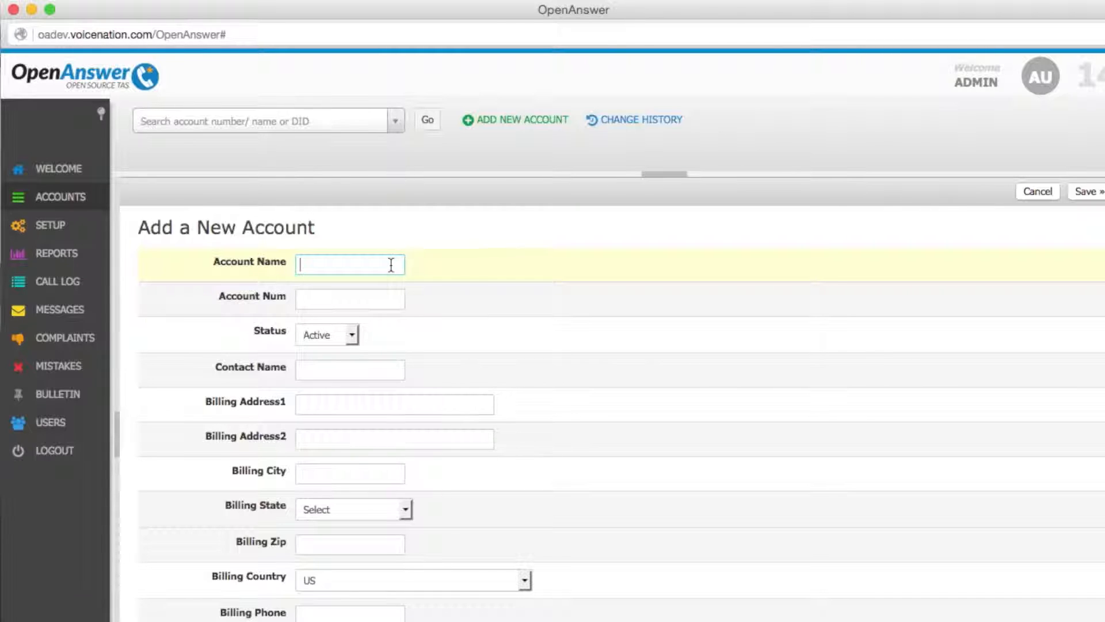
{"action": "type", "text": "ABC Co"}
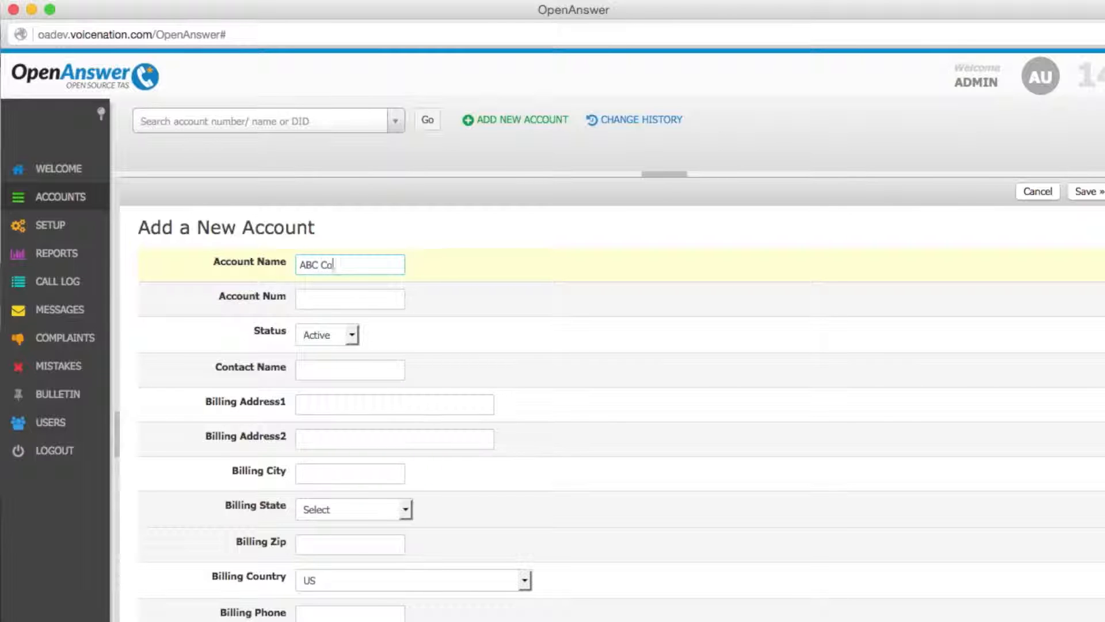
{"action": "type", "text": "1"}
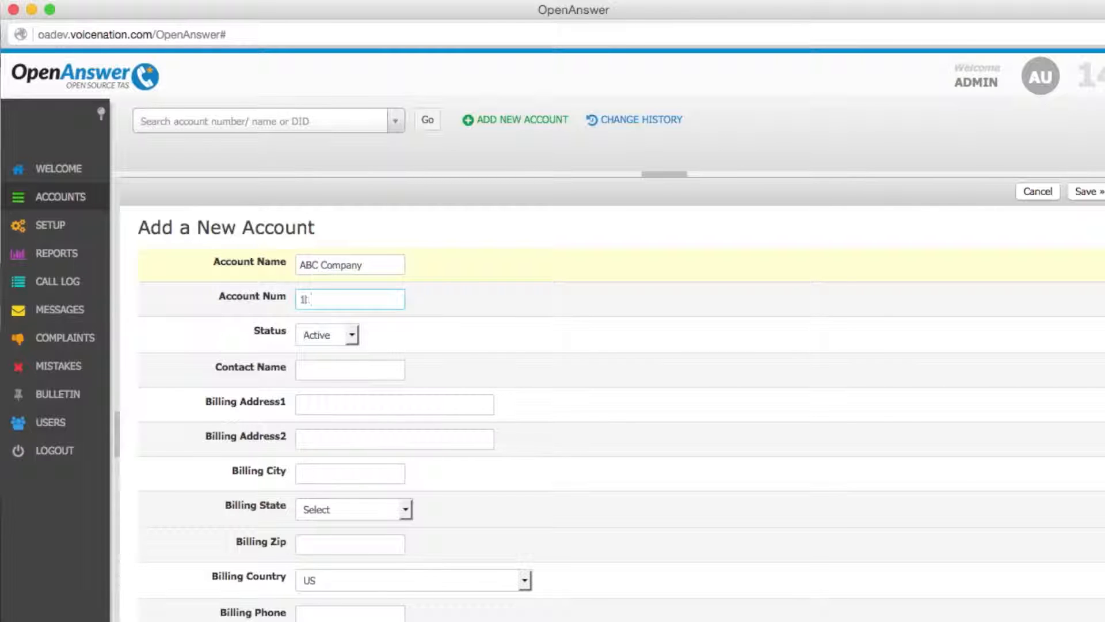
{"action": "type", "text": "1111"}
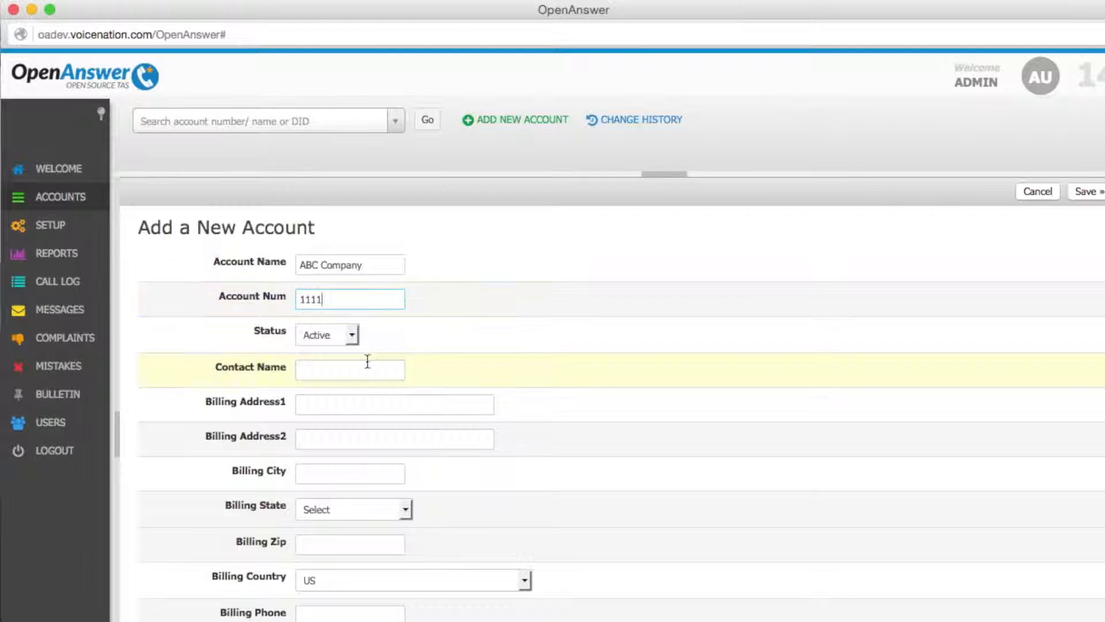
{"action": "type", "text": "JOhn S"}
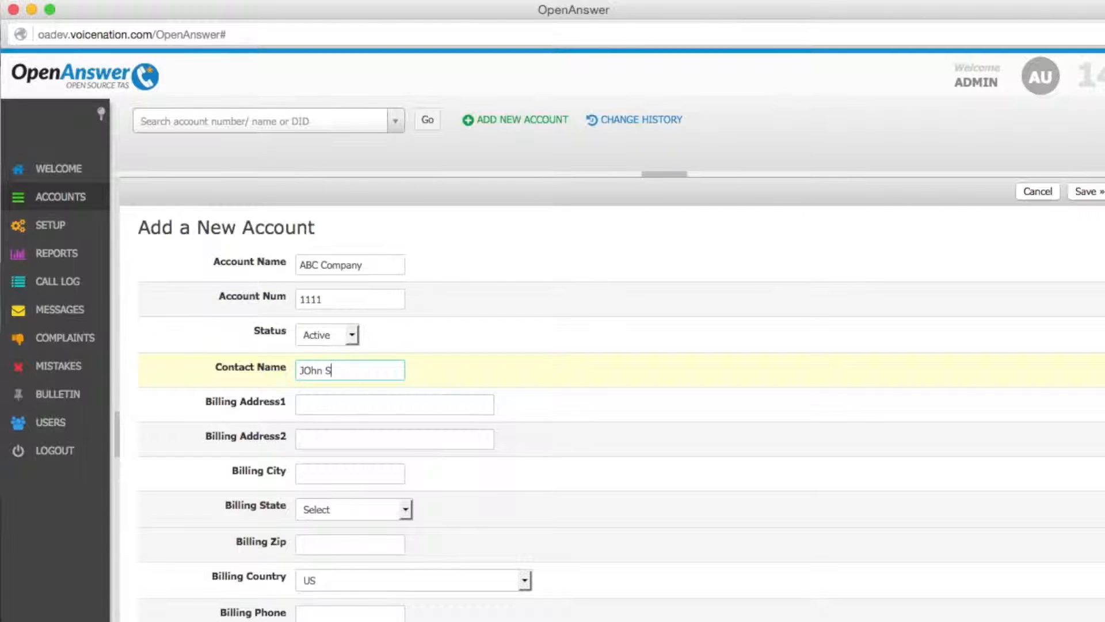
{"action": "type", "text": "mith"}
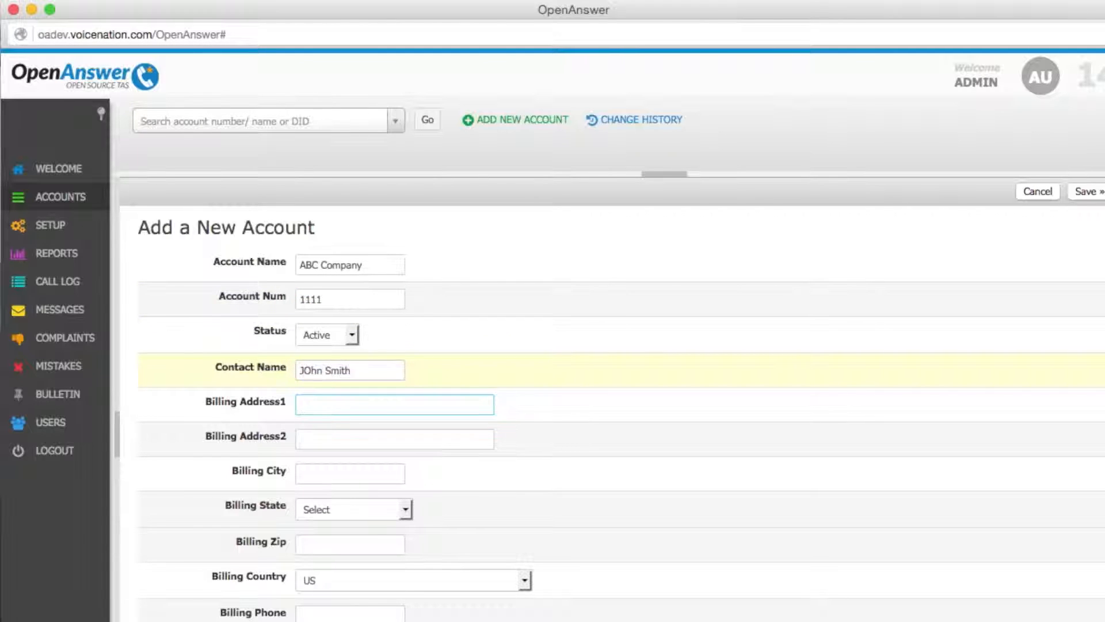
{"action": "type", "text": "1 Main S"}
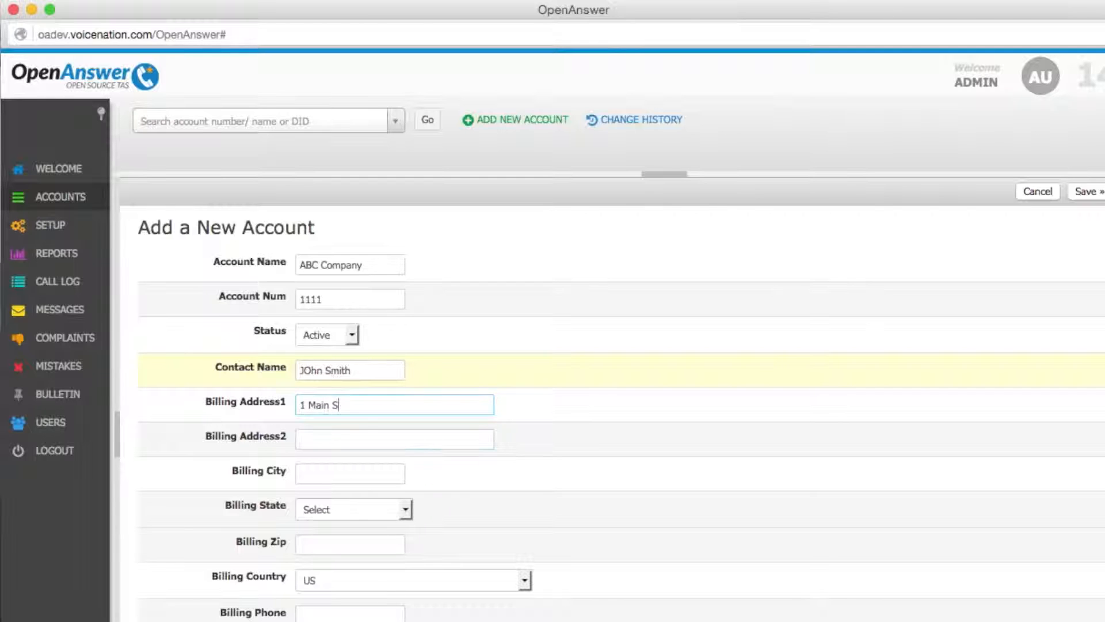
{"action": "type", "text": "Buford"}
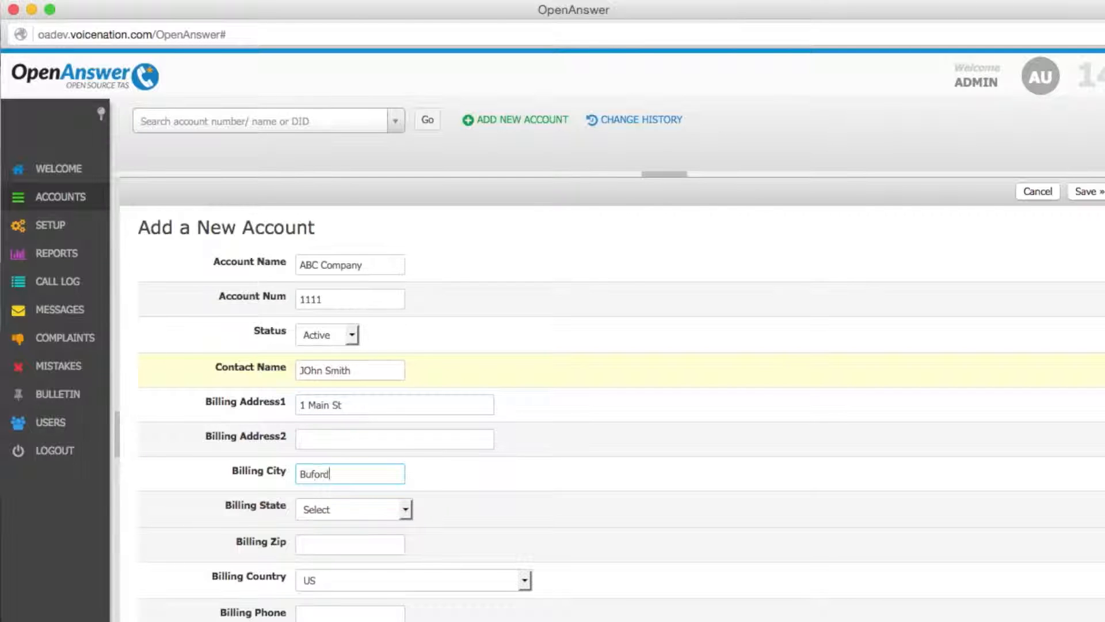
{"action": "type", "text": "3"}
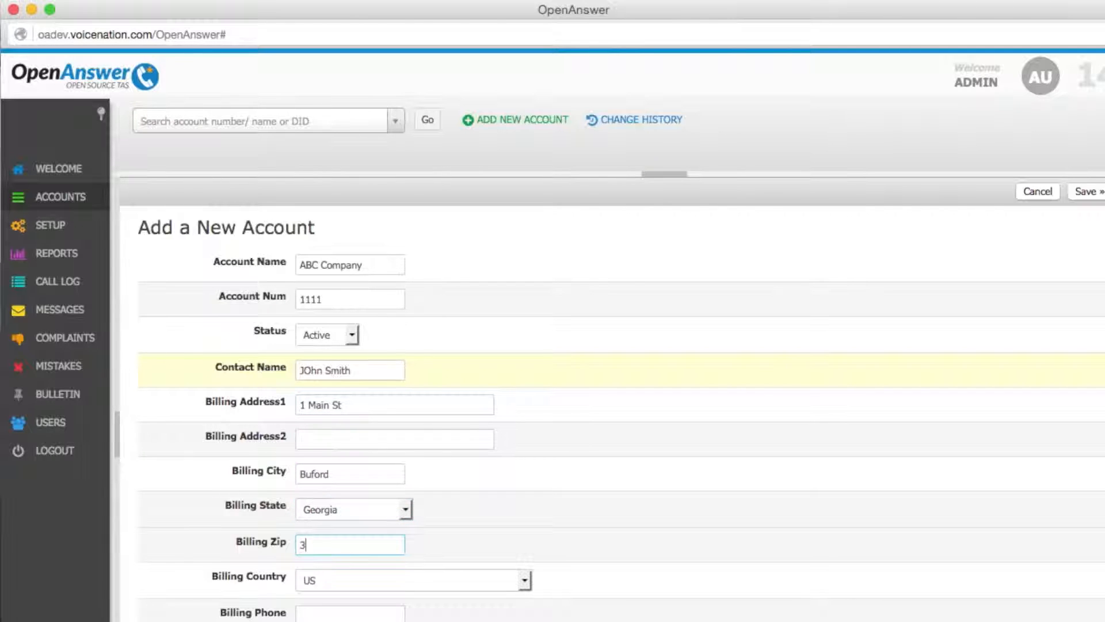
{"action": "type", "text": "0001"}
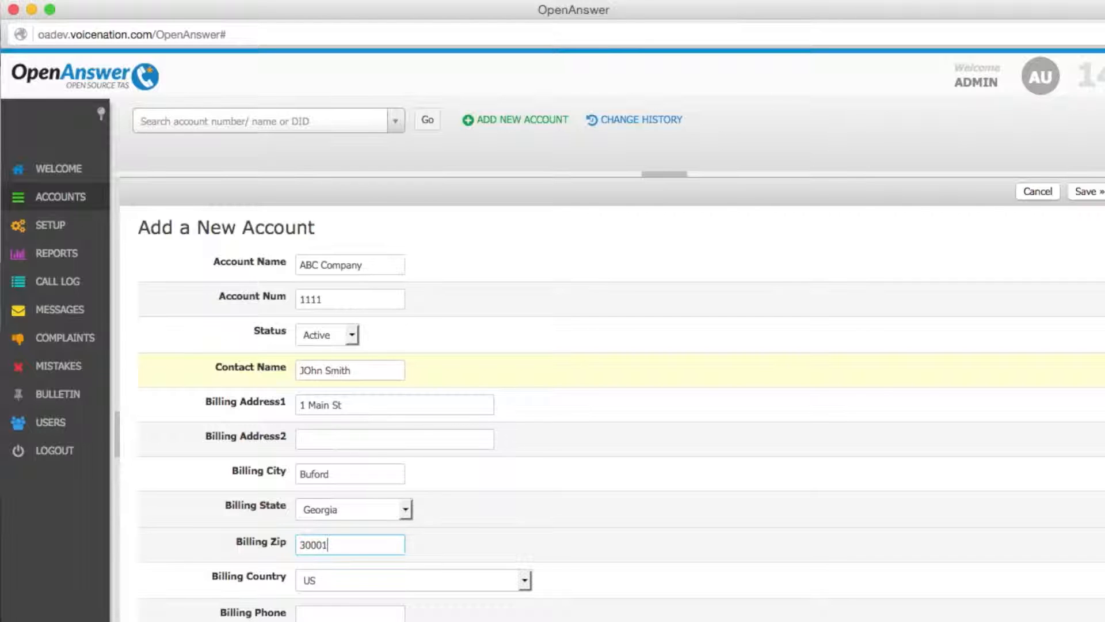
{"action": "type", "text": "1234567890"}
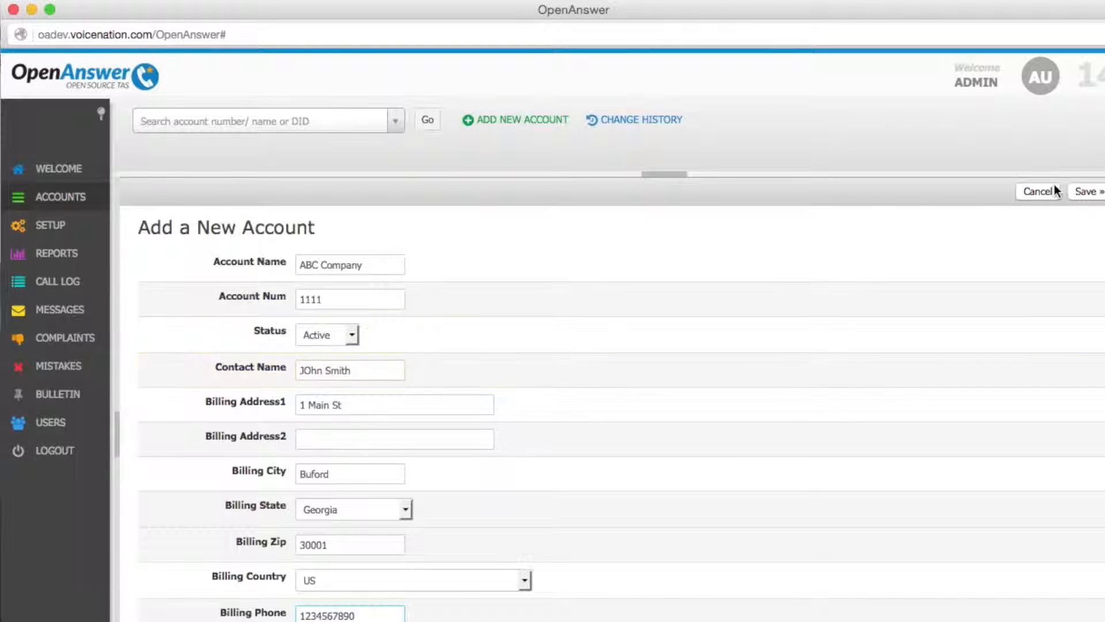
- Save the new billing account and dismiss the account-added confirmation
{"action": "left_click", "coordinate": [1087, 191]}
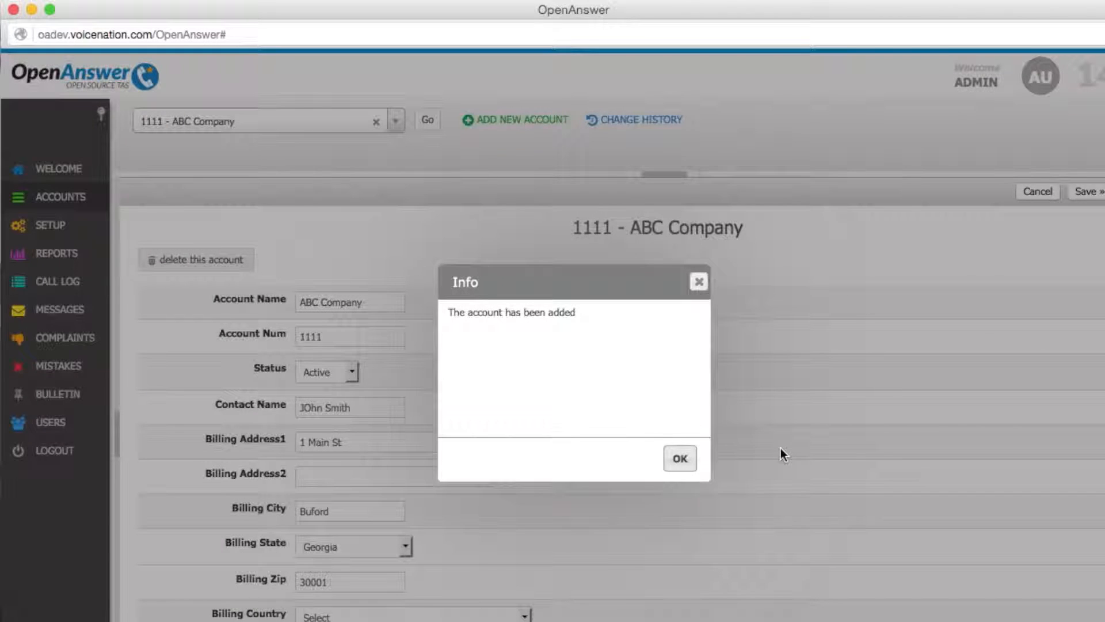
{"action": "mouse_move", "coordinate": [625, 397]}
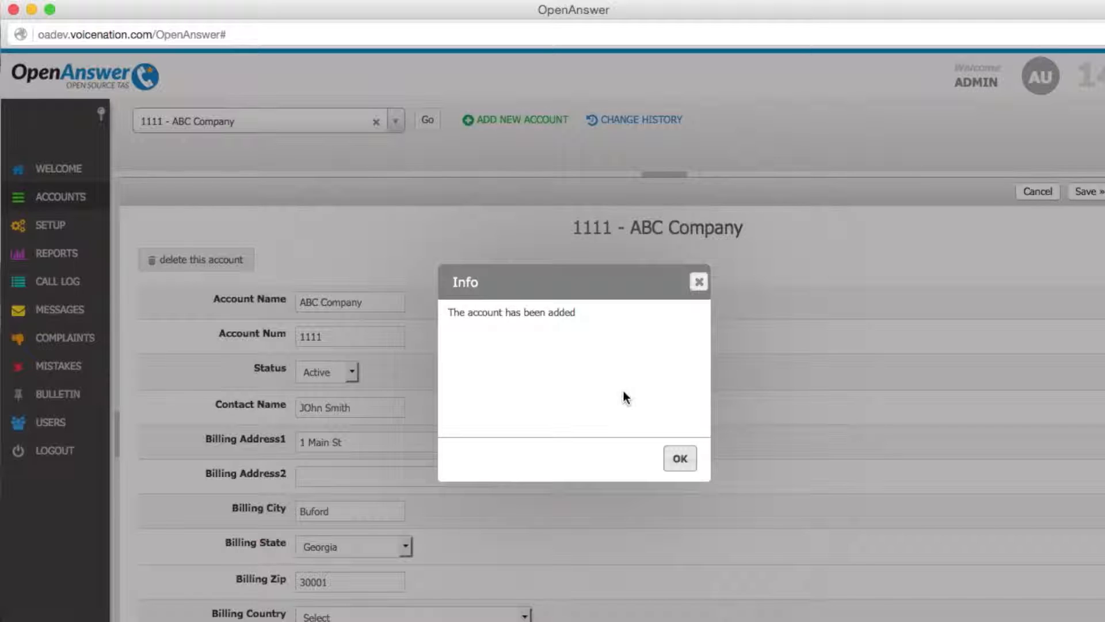
{"action": "left_click", "coordinate": [678, 458]}
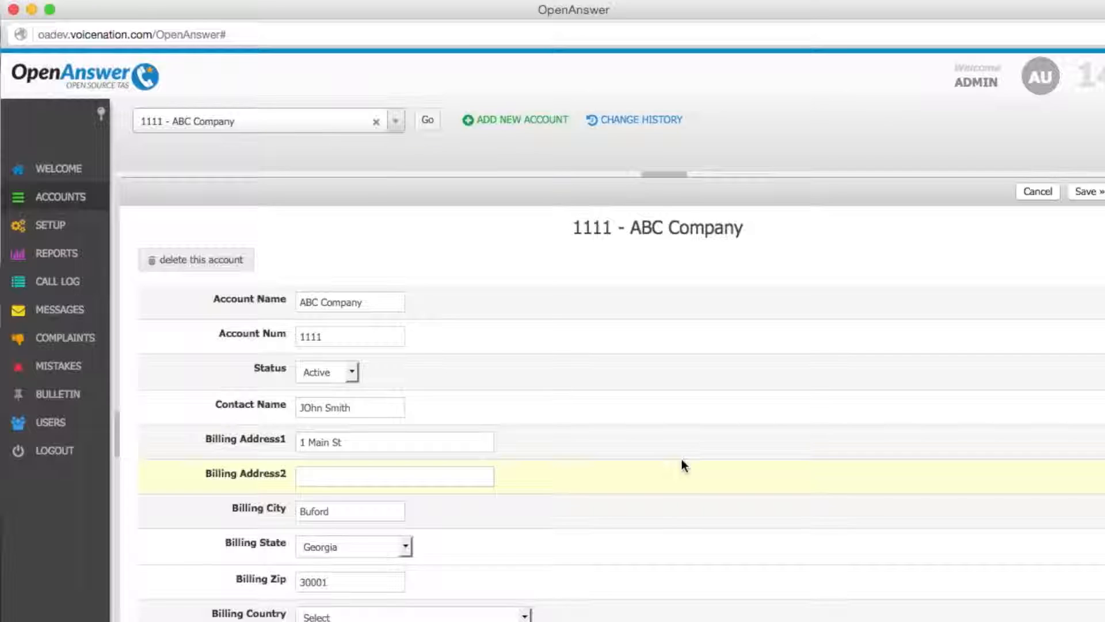
{"action": "mouse_move", "coordinate": [538, 468]}
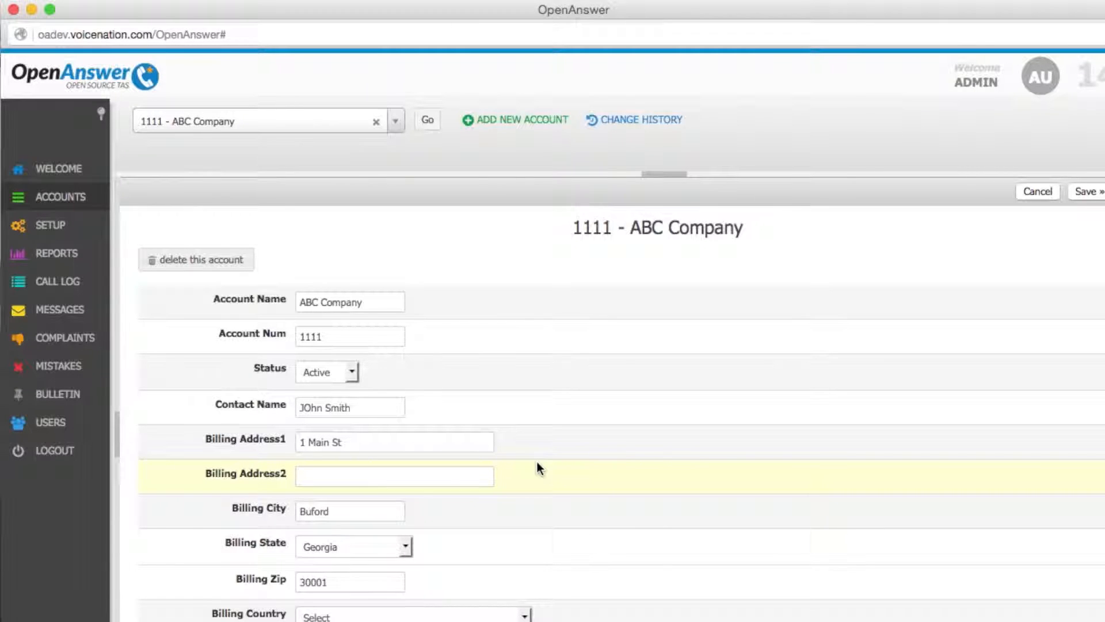
- Scroll the account page down to the Sub-Accounts section
{"action": "scroll", "scroll_direction": "down", "scroll_amount": 3}
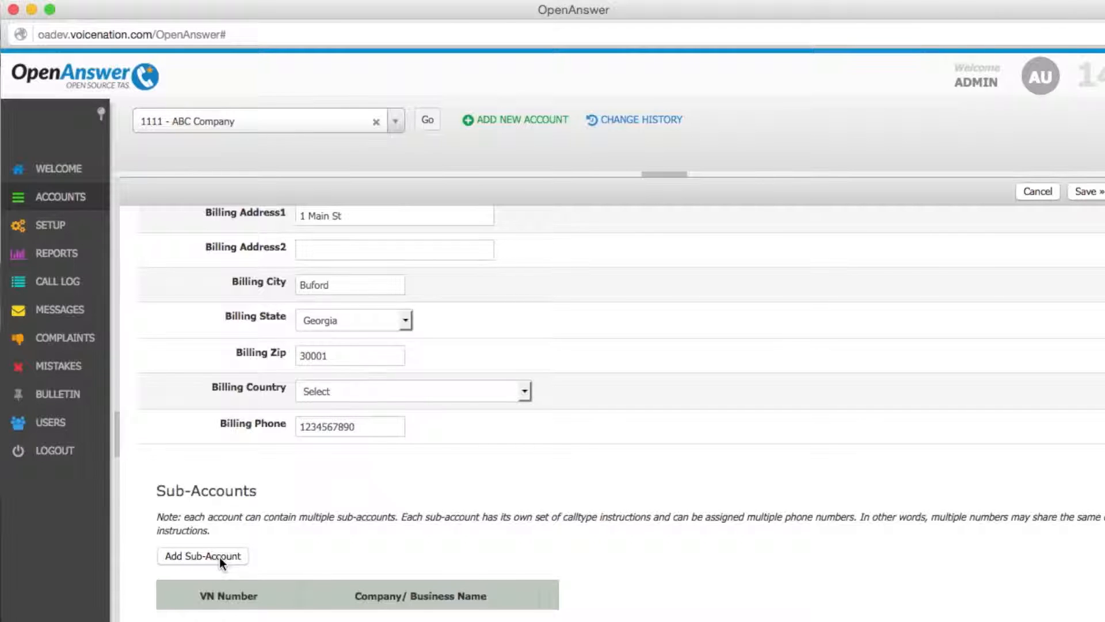
{"action": "left_click", "coordinate": [203, 555]}
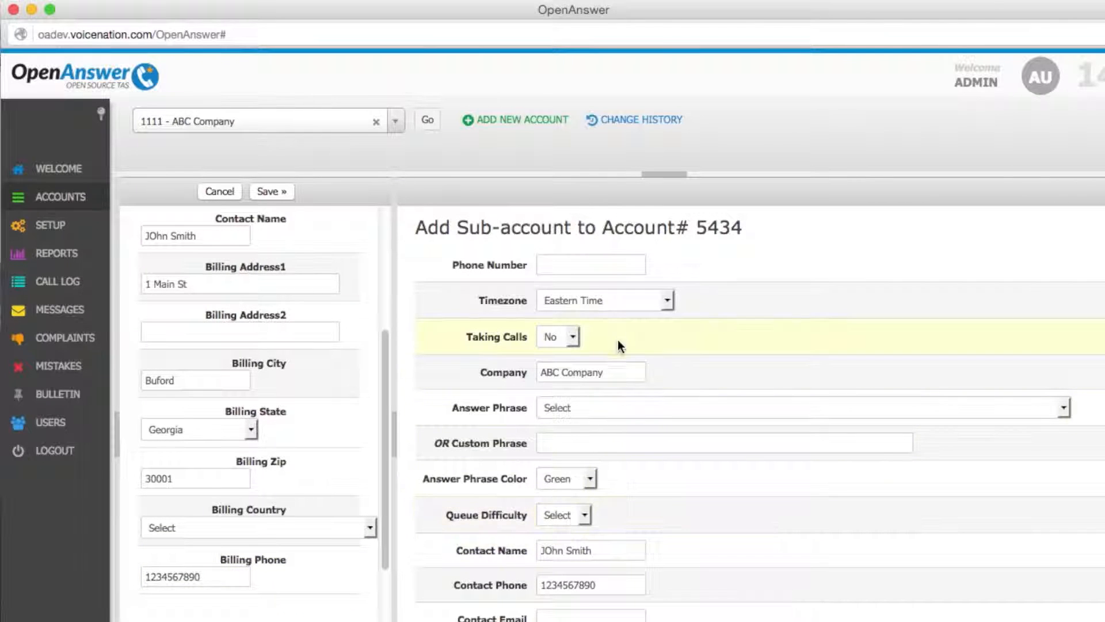
{"action": "left_click", "coordinate": [591, 265]}
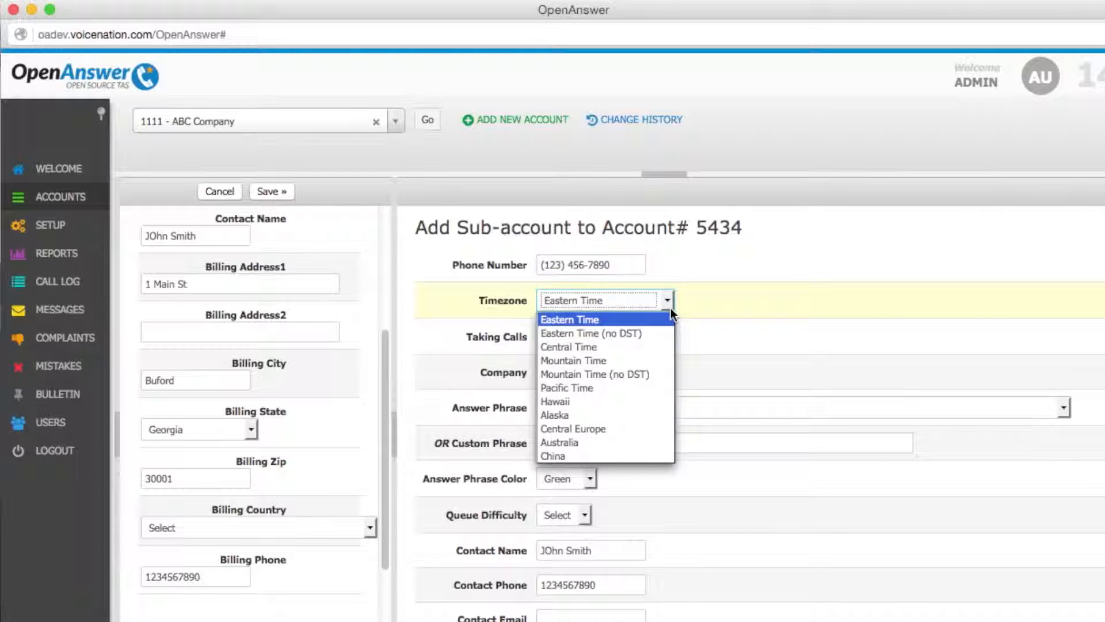
{"action": "left_click", "coordinate": [569, 319]}
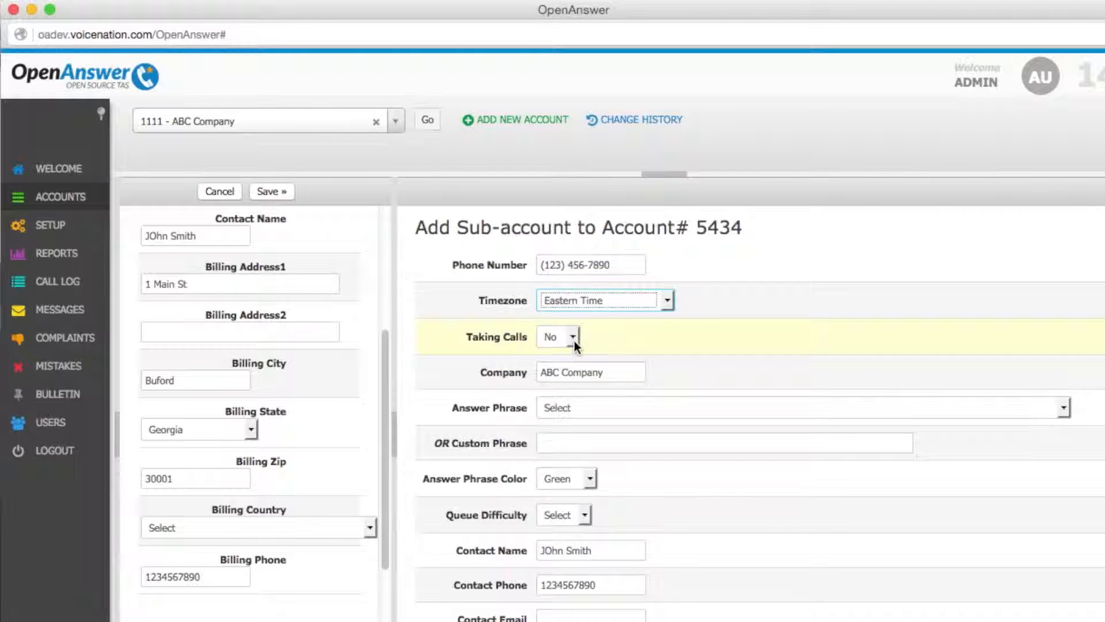
{"action": "left_click", "coordinate": [557, 336]}
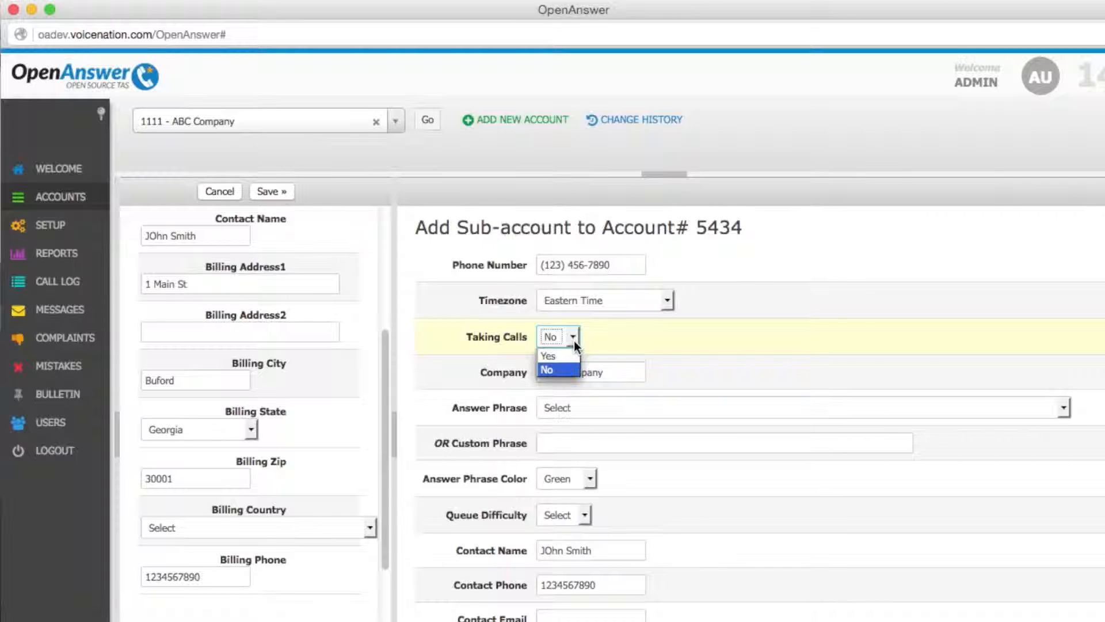
{"action": "left_click", "coordinate": [550, 369]}
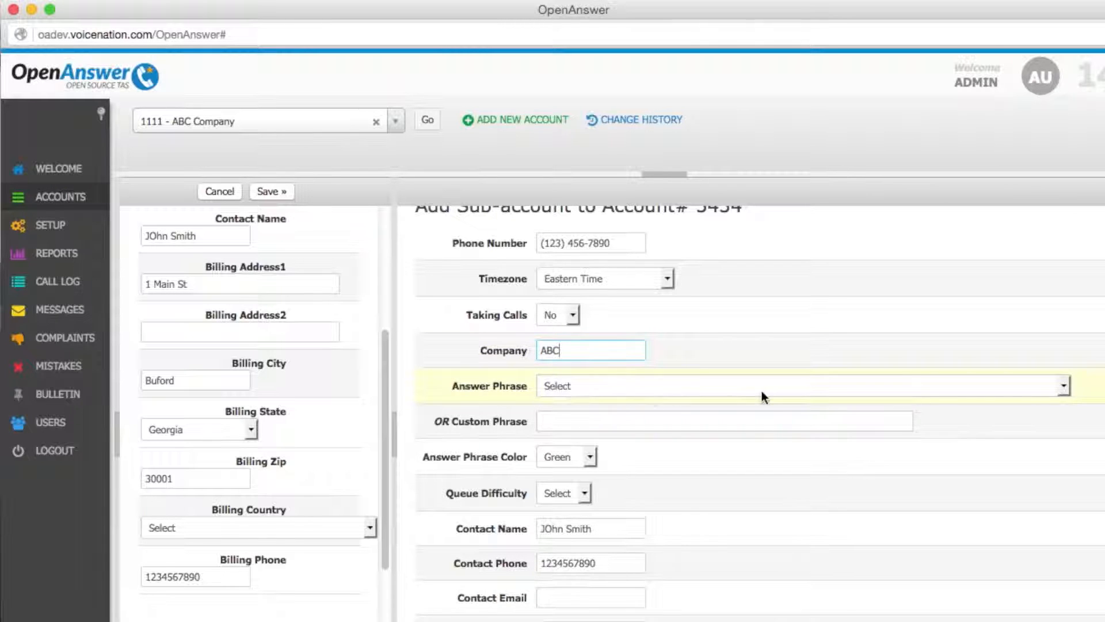
- Set the custom answer phrase ABC COMPANY with Green phrase colour
{"action": "left_click", "coordinate": [803, 384]}
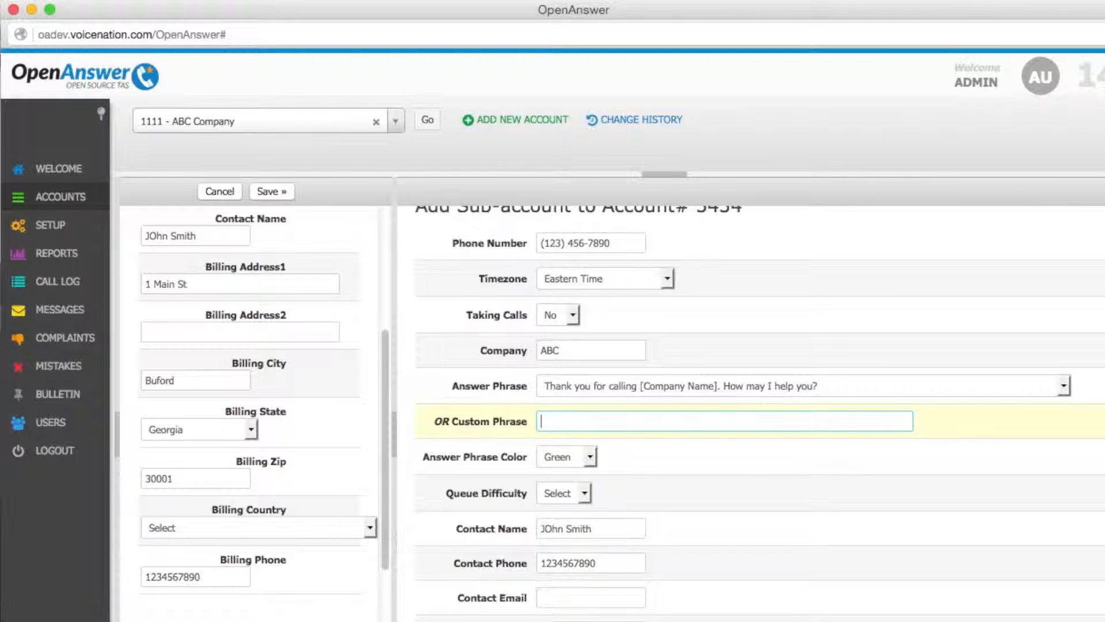
{"action": "type", "text": "ABC COMPANY"}
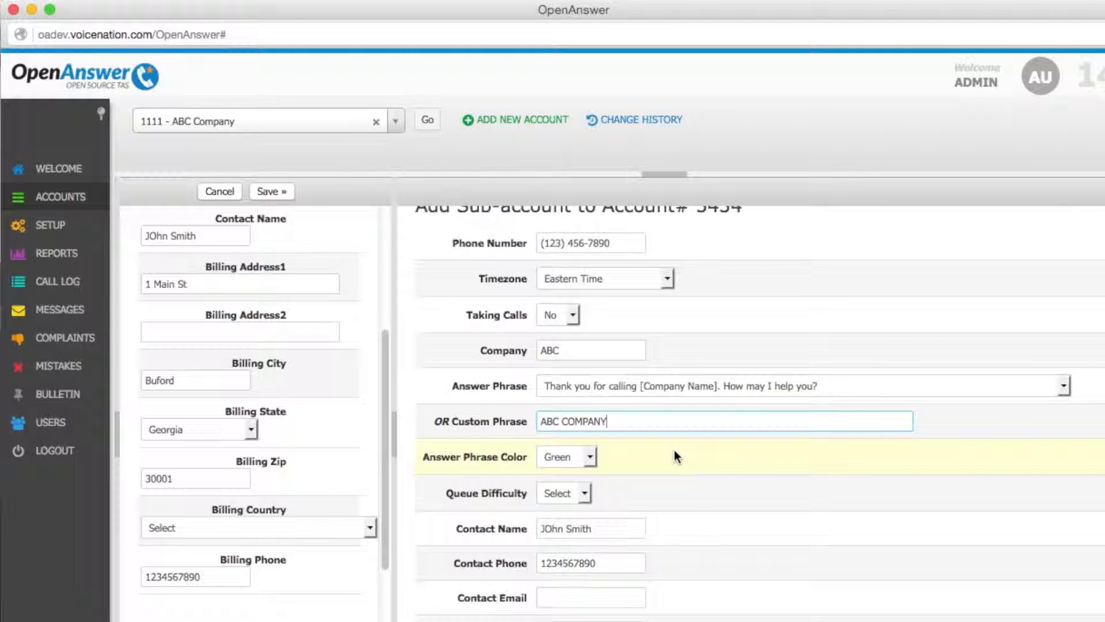
{"action": "left_click", "coordinate": [590, 457]}
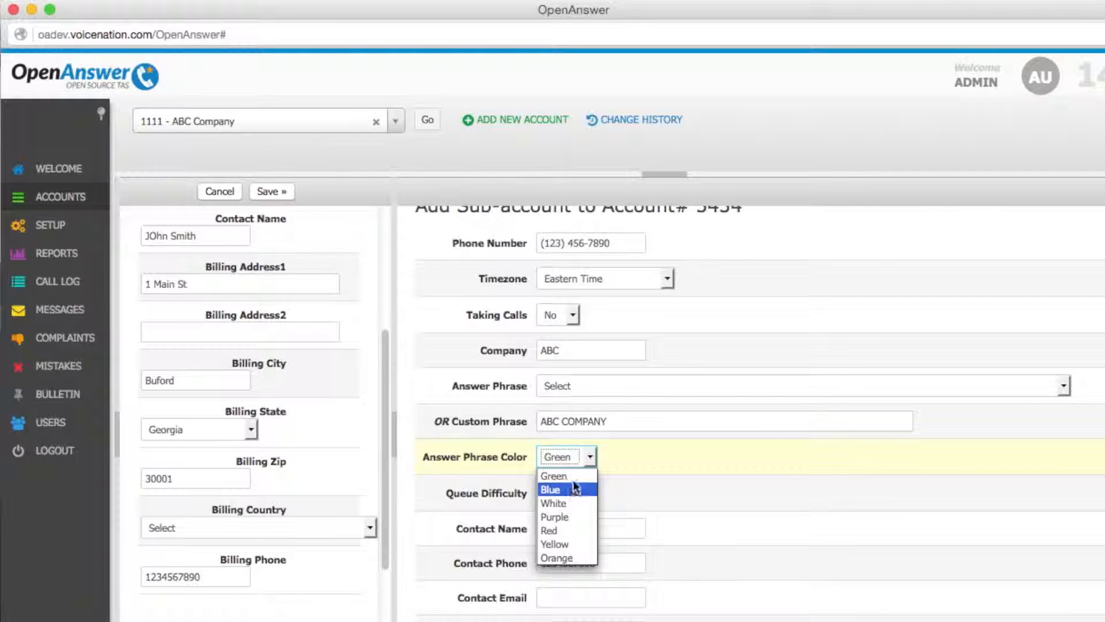
{"action": "mouse_move", "coordinate": [554, 476]}
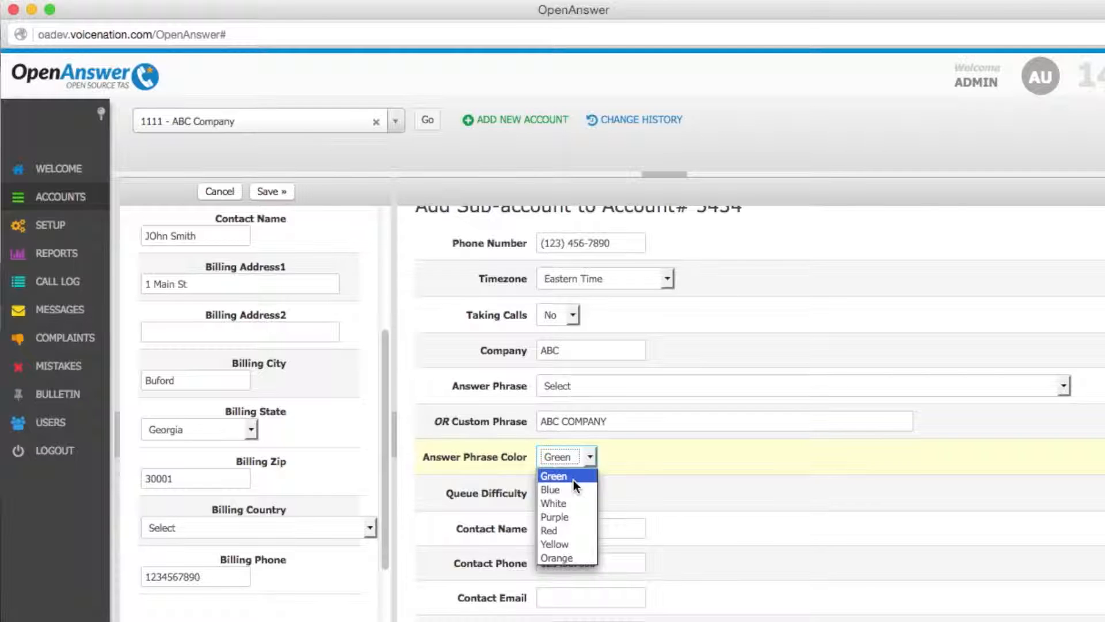
{"action": "left_click", "coordinate": [553, 475]}
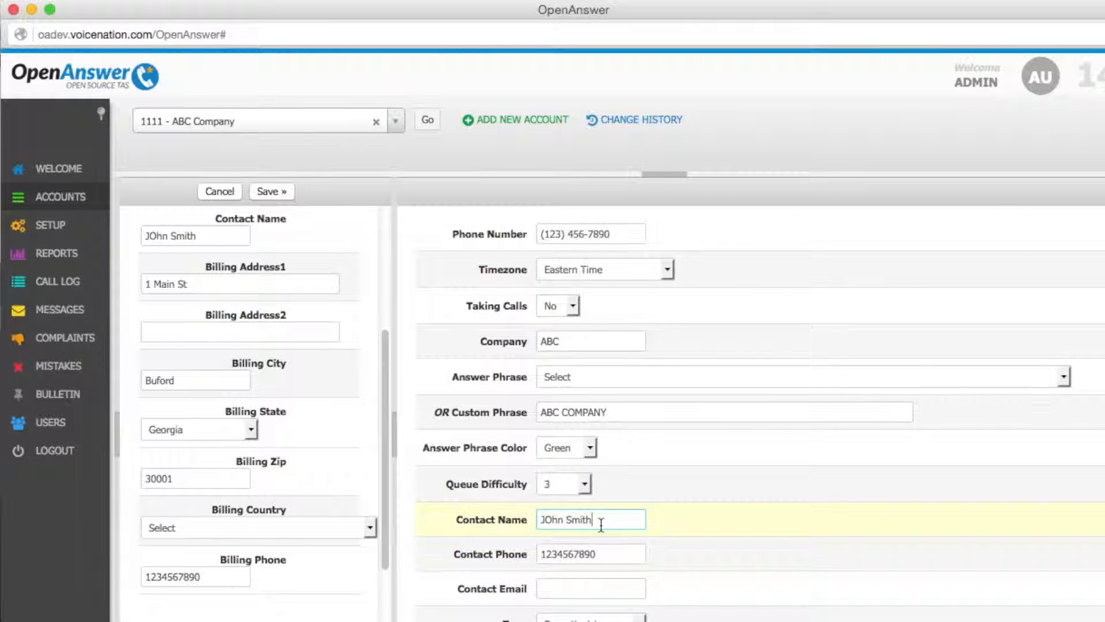
- Fill the sub-account contact email and set its Type to Receptionist
{"action": "scroll", "scroll_direction": "down", "scroll_amount": 3}
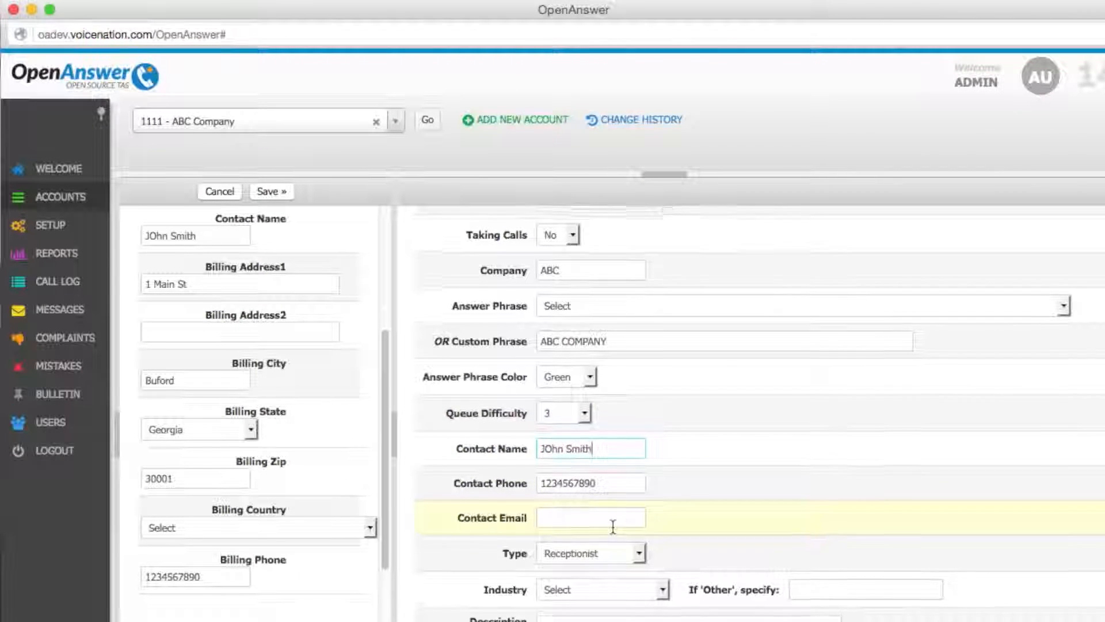
{"action": "left_click", "coordinate": [590, 515]}
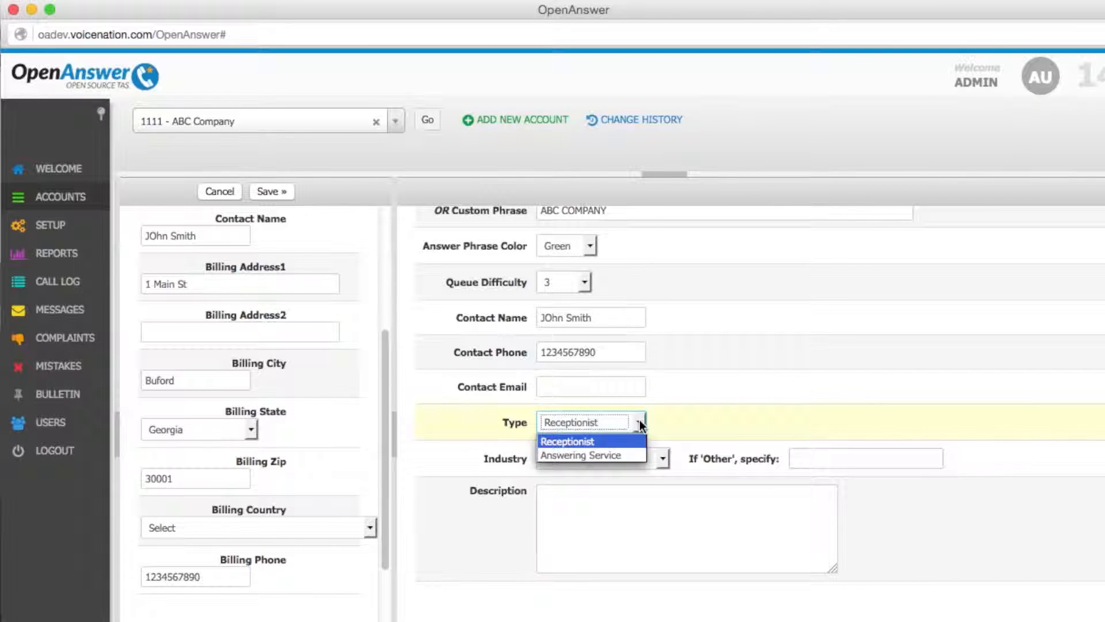
{"action": "left_click", "coordinate": [570, 421]}
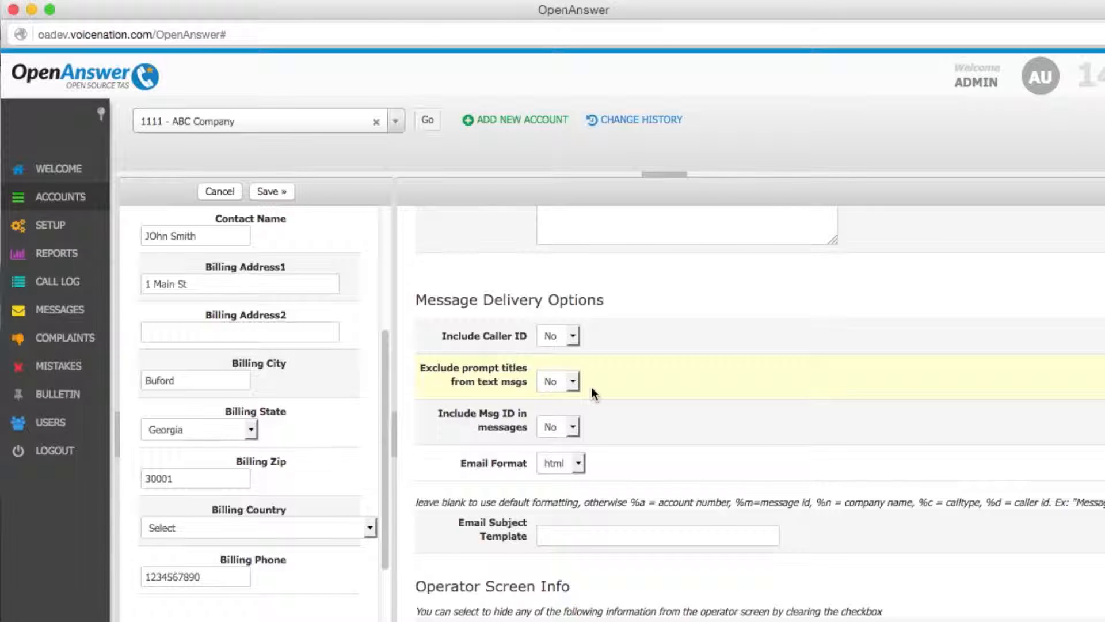
{"action": "mouse_move", "coordinate": [581, 398]}
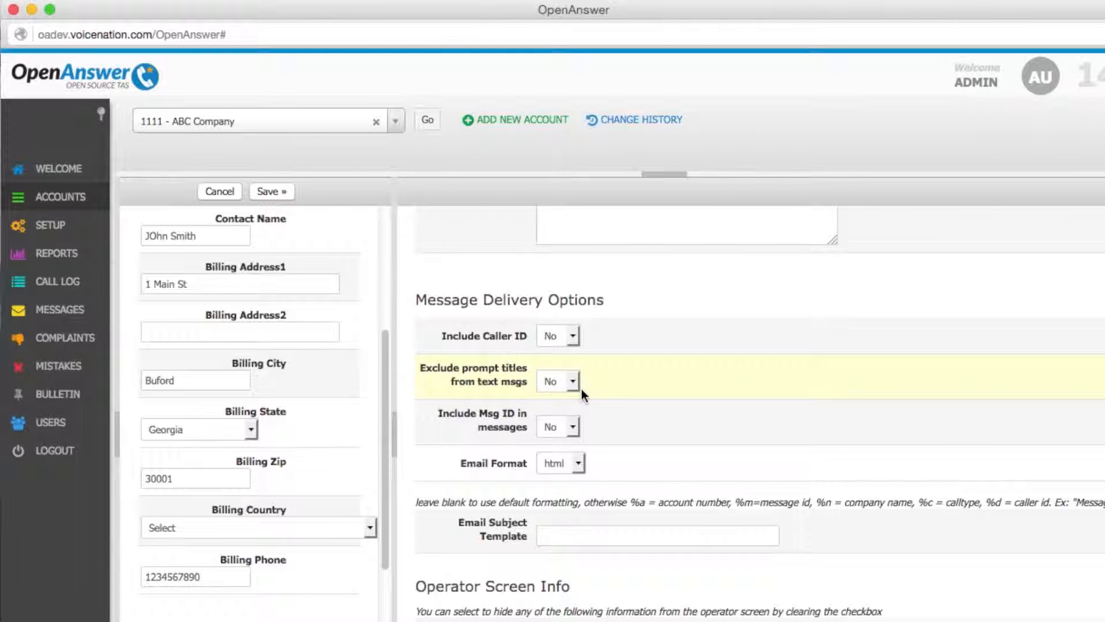
- Exclude prompt titles from text messages and keep email format html
{"action": "left_click", "coordinate": [573, 381]}
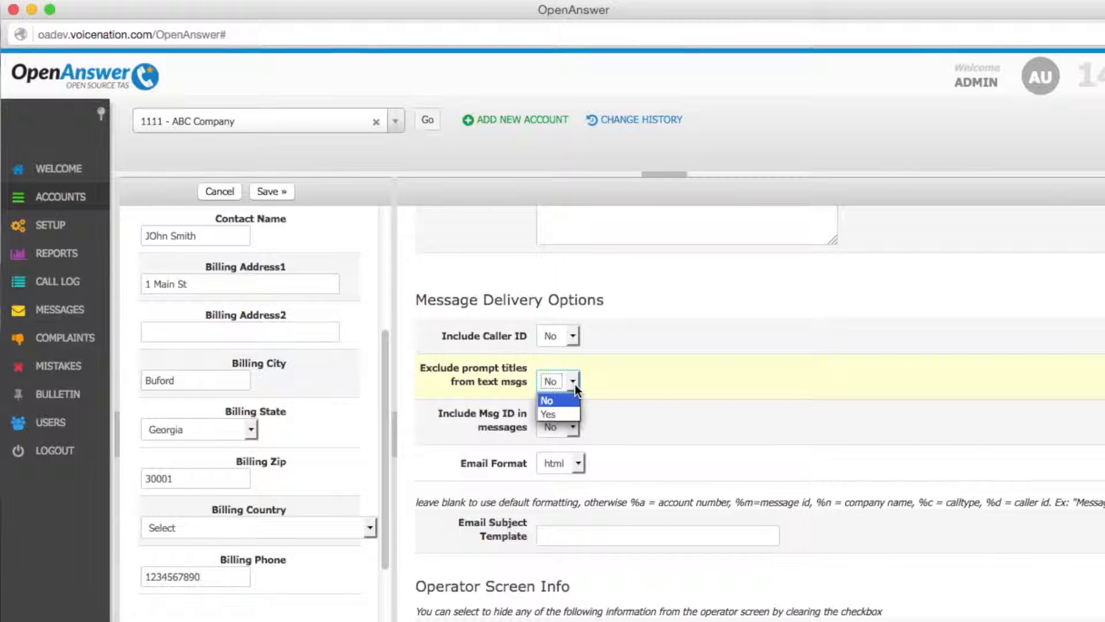
{"action": "left_click", "coordinate": [557, 381]}
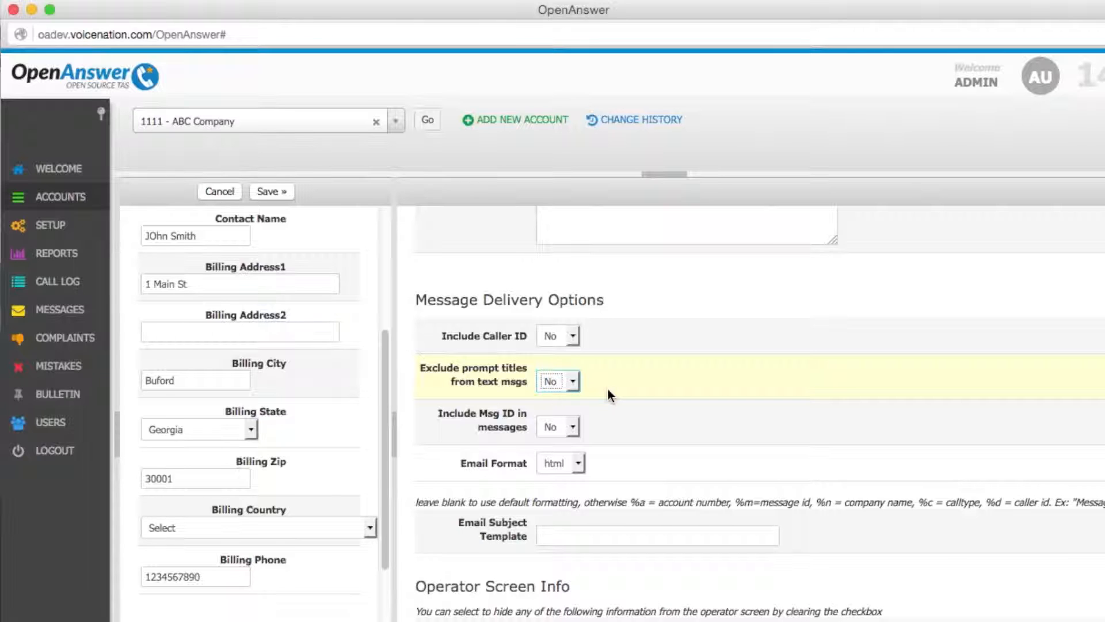
{"action": "left_click", "coordinate": [557, 381]}
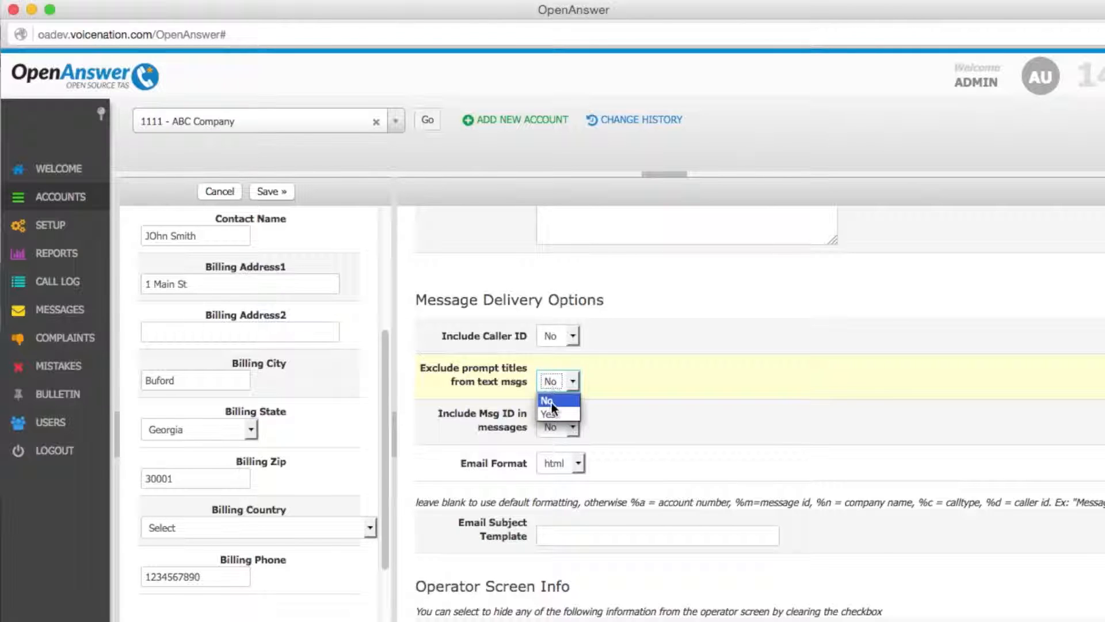
{"action": "left_click", "coordinate": [549, 413]}
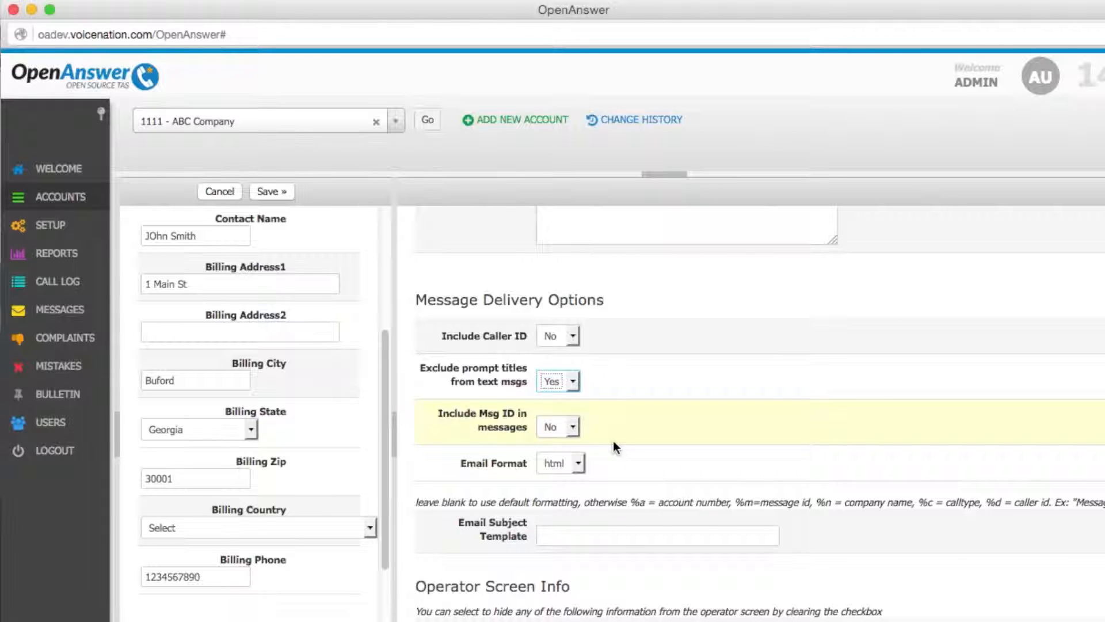
{"action": "left_click", "coordinate": [560, 463]}
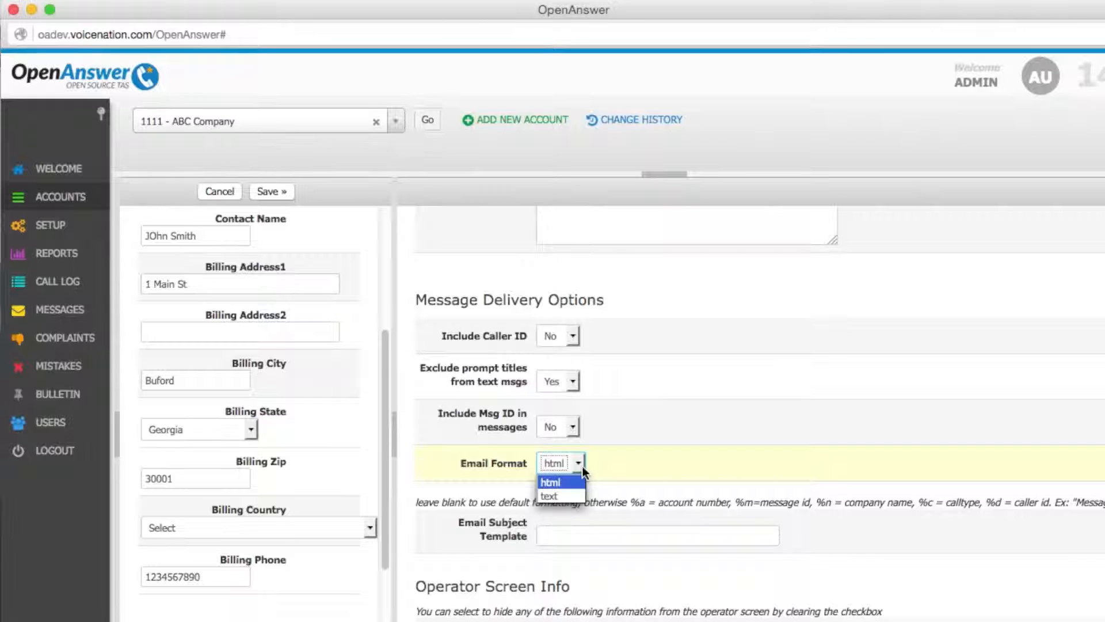
{"action": "left_click", "coordinate": [549, 482]}
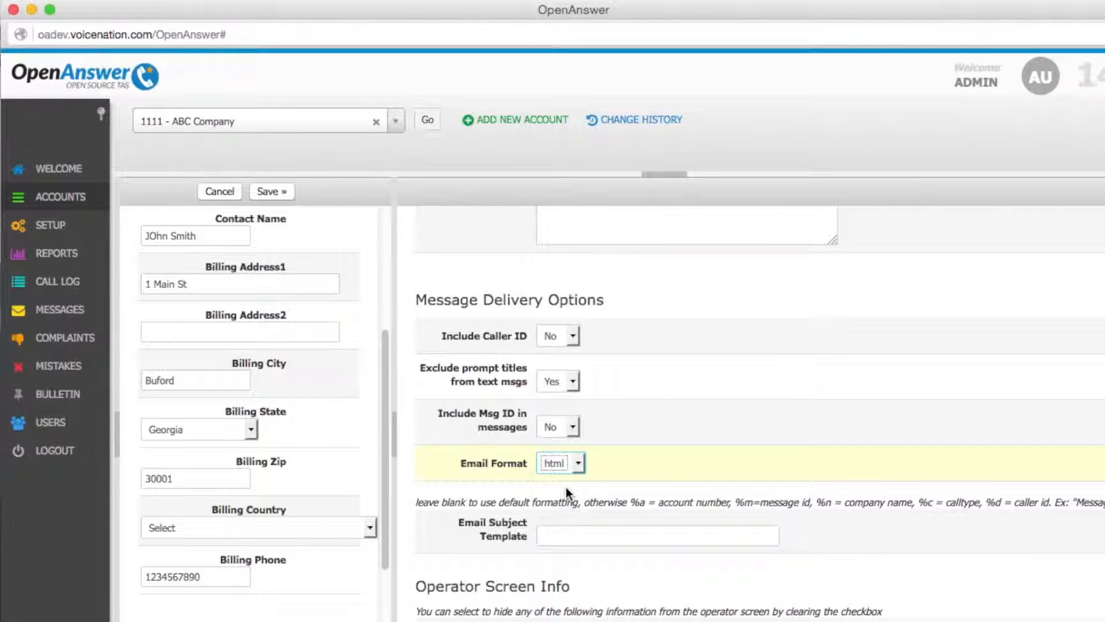
- Enter 'Message from %d' as the sub-account's Email Subject Template
{"action": "scroll", "scroll_direction": "down", "scroll_amount": 3}
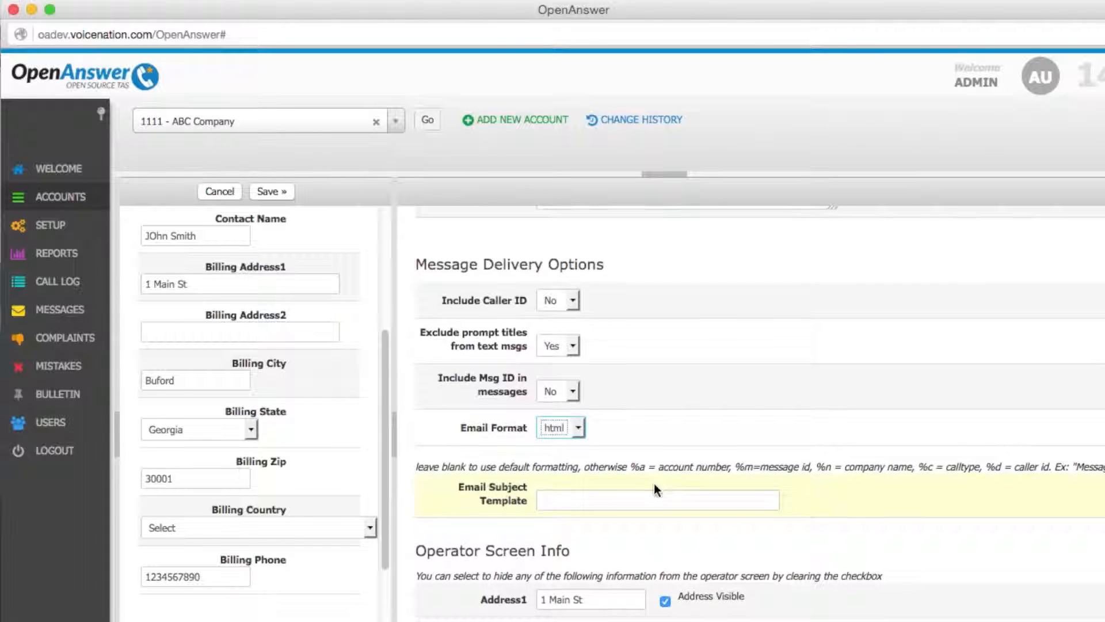
{"action": "left_click", "coordinate": [657, 490]}
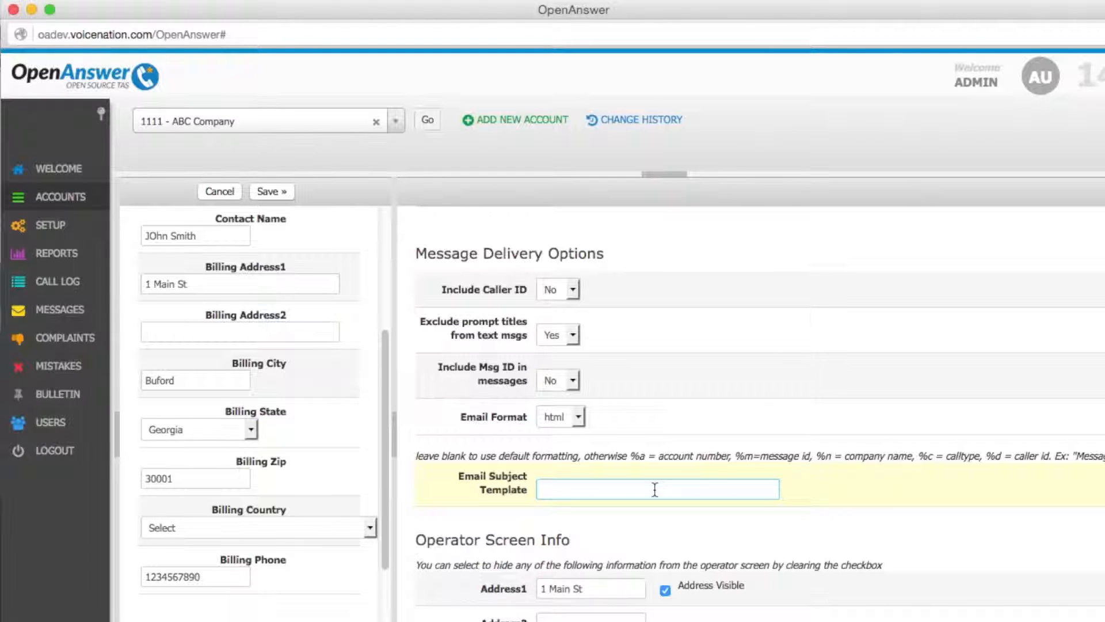
{"action": "left_click", "coordinate": [655, 488]}
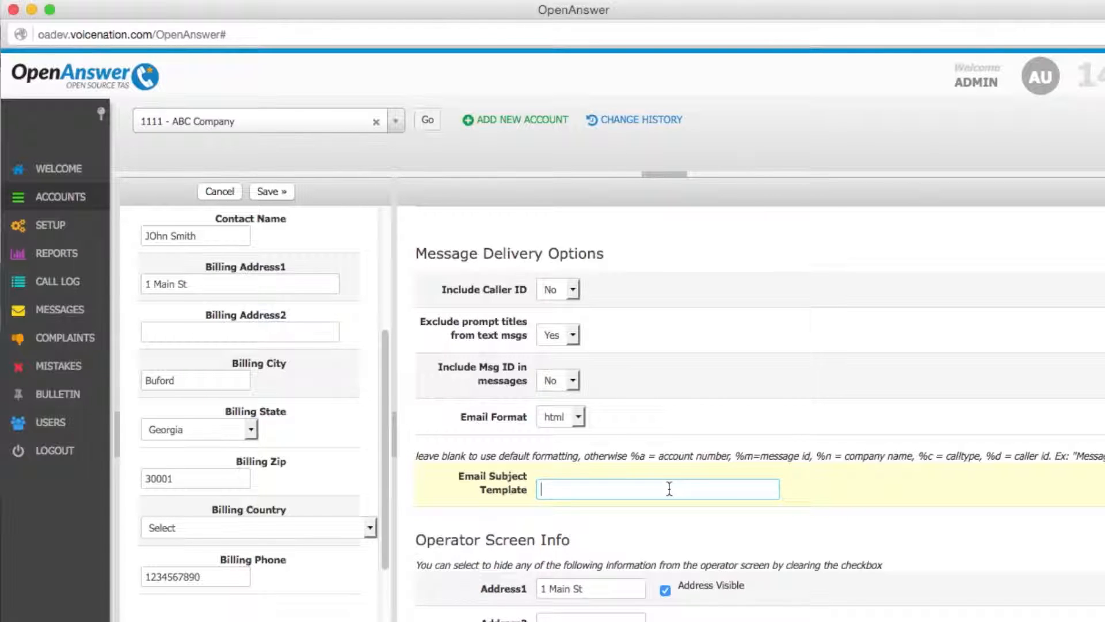
{"action": "type", "text": "M"}
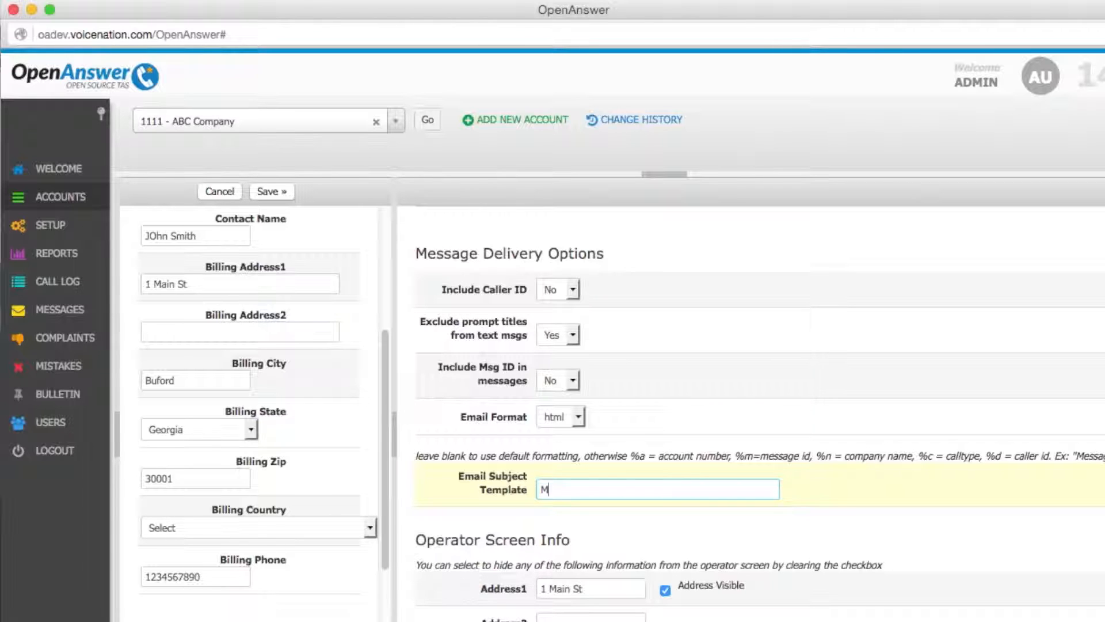
{"action": "type", "text": "essage from %"}
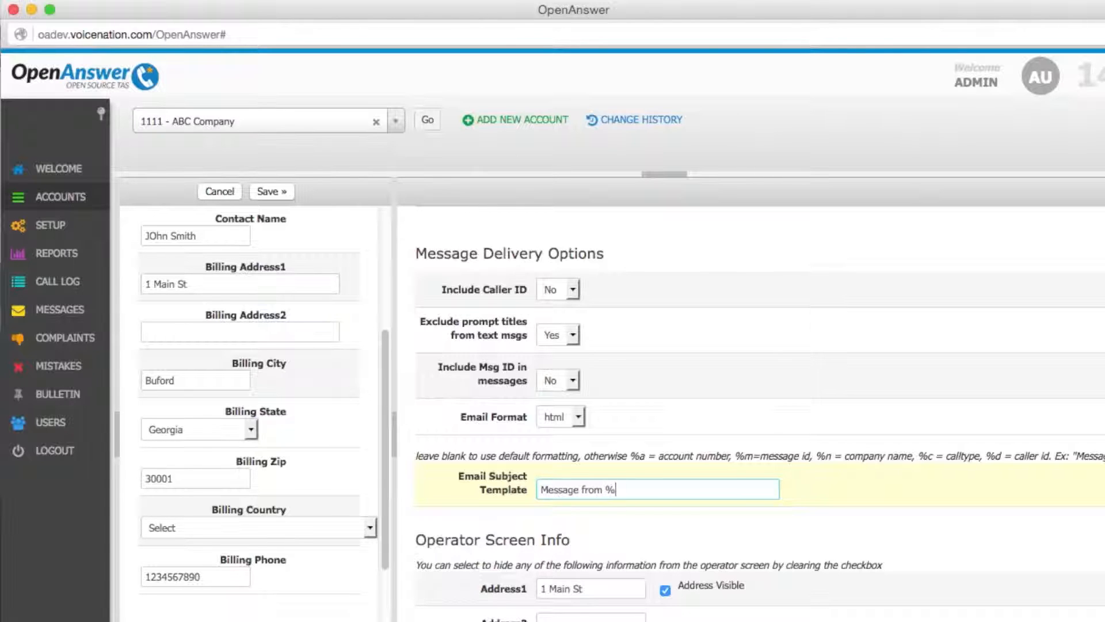
{"action": "type", "text": "d"}
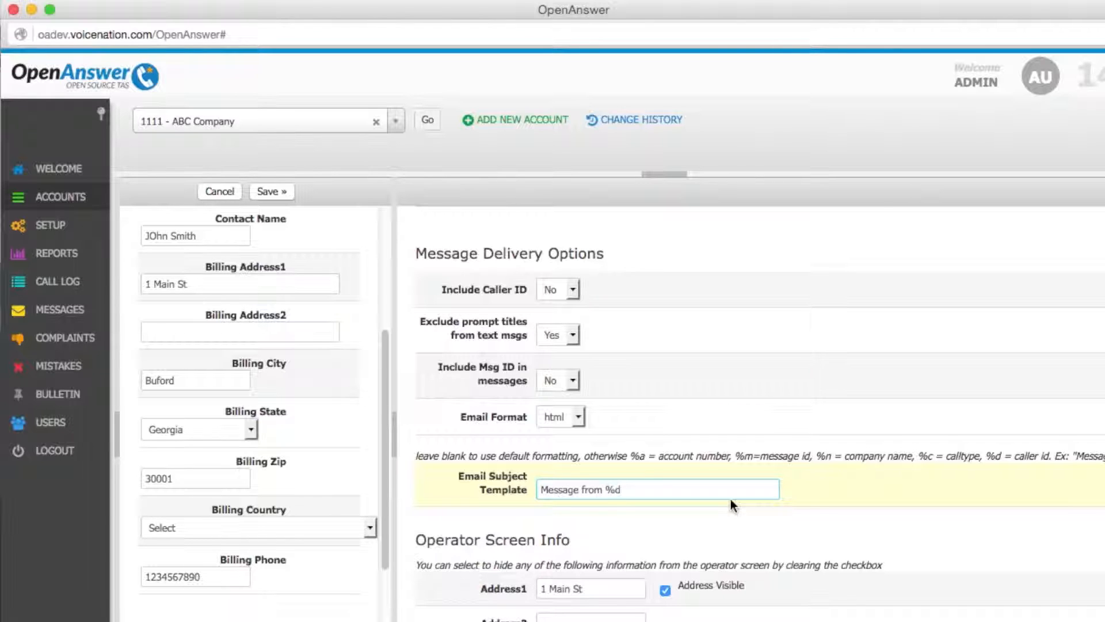
{"action": "left_click", "coordinate": [655, 490]}
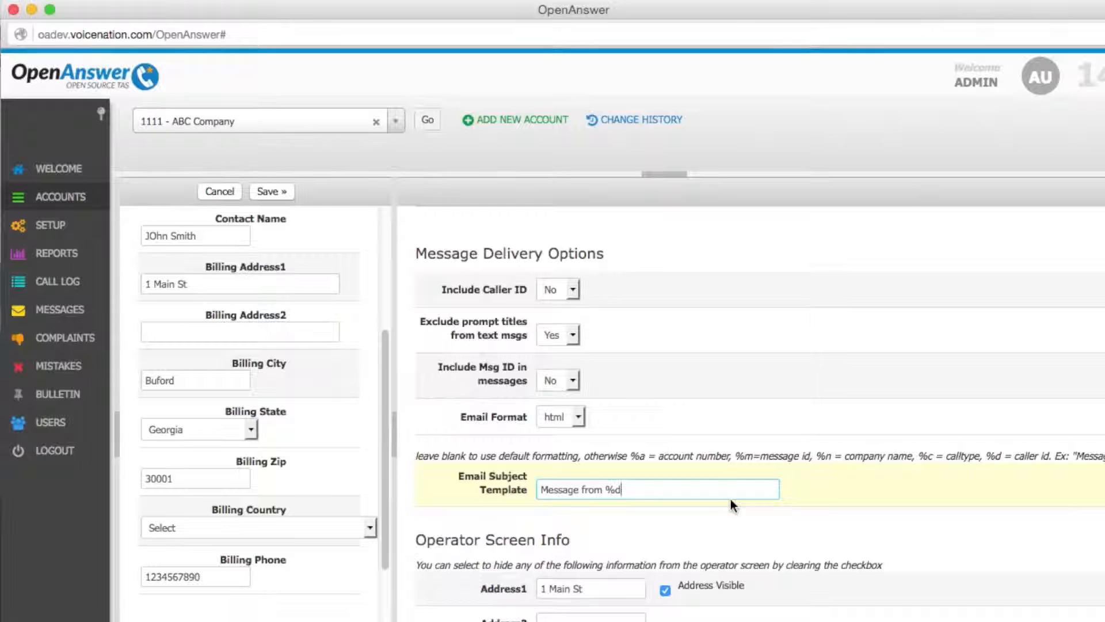
{"action": "scroll", "scroll_direction": "down", "scroll_amount": 3}
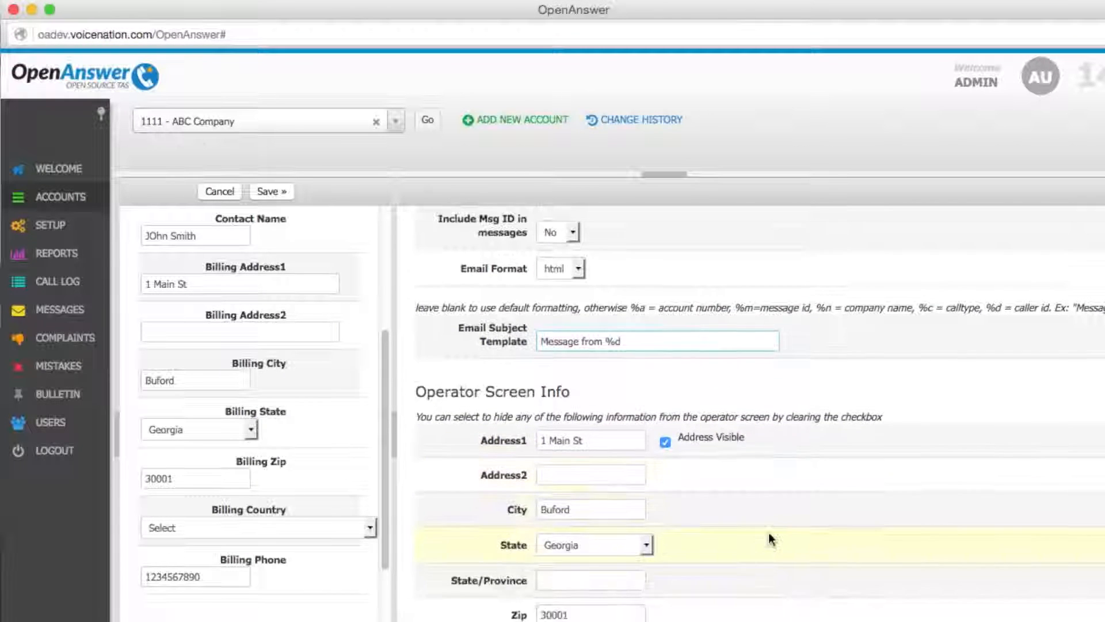
- Replace the operator-screen Address1 '1 Main St' with the '123 Main' street address
{"action": "scroll", "scroll_direction": "down", "scroll_amount": 3}
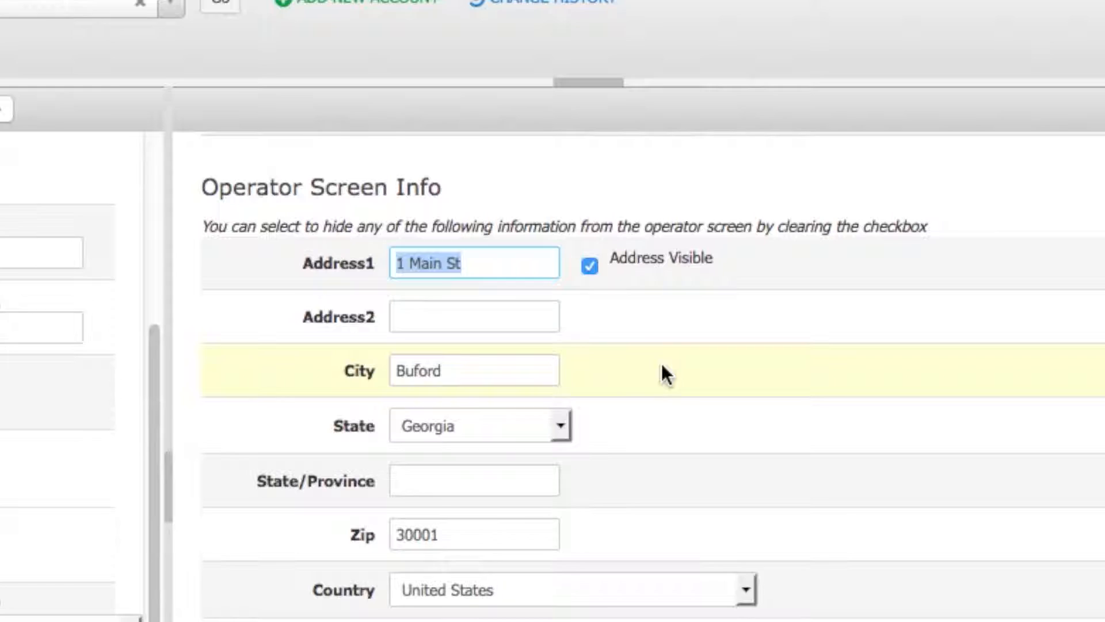
{"action": "type", "text": "123 Main"}
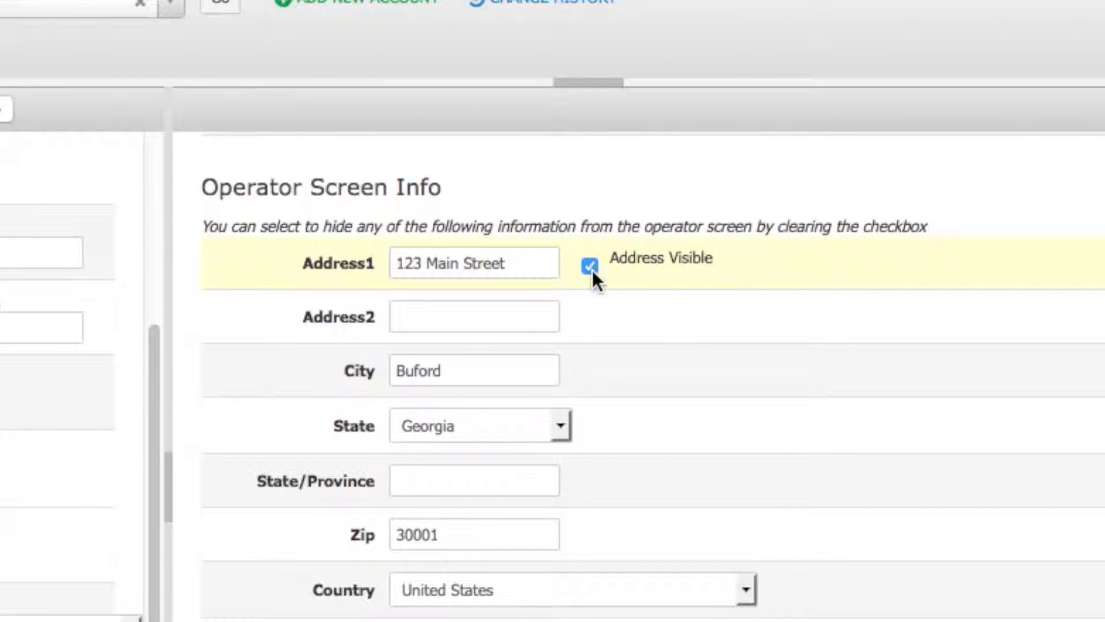
{"action": "left_click", "coordinate": [589, 266]}
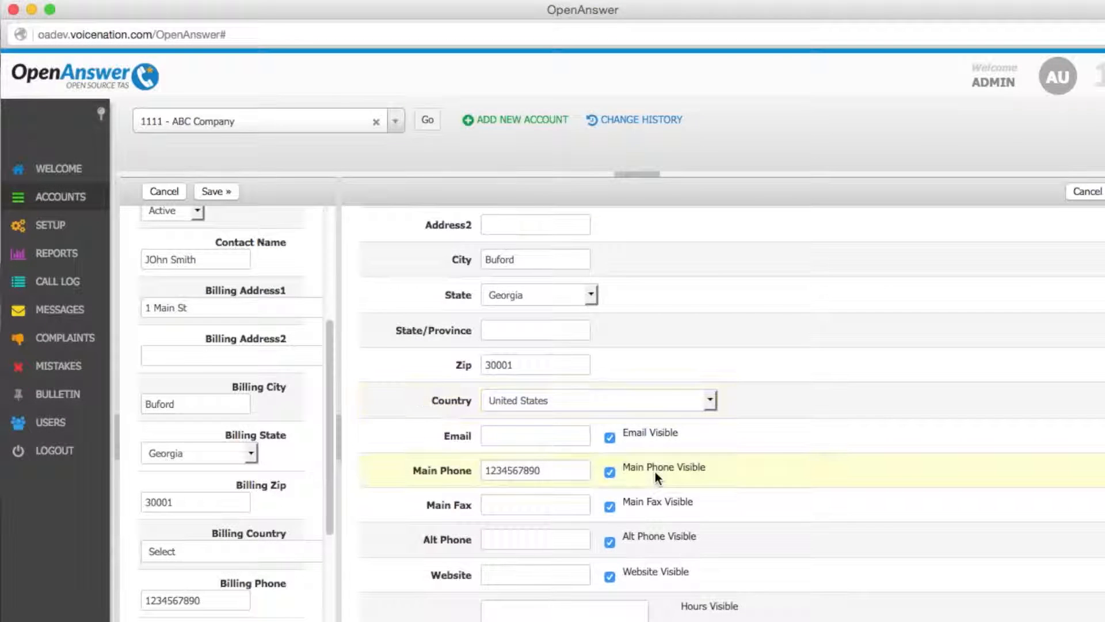
- Hide Email and Main Phone from the operator screen and save the account changes
{"action": "scroll", "scroll_direction": "down", "scroll_amount": 3}
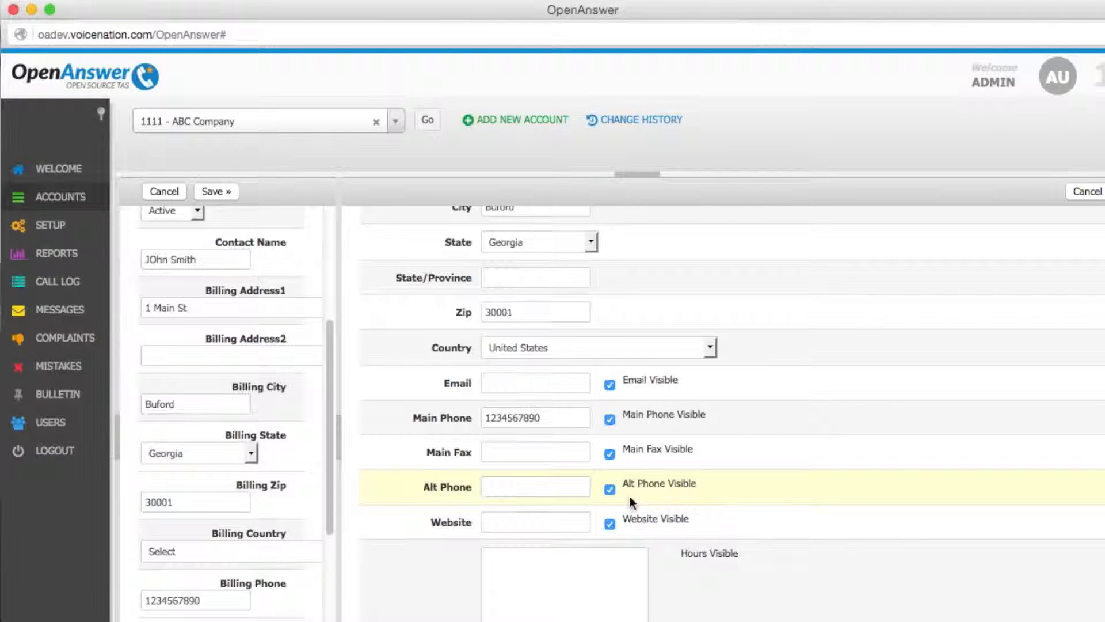
{"action": "left_click", "coordinate": [609, 379]}
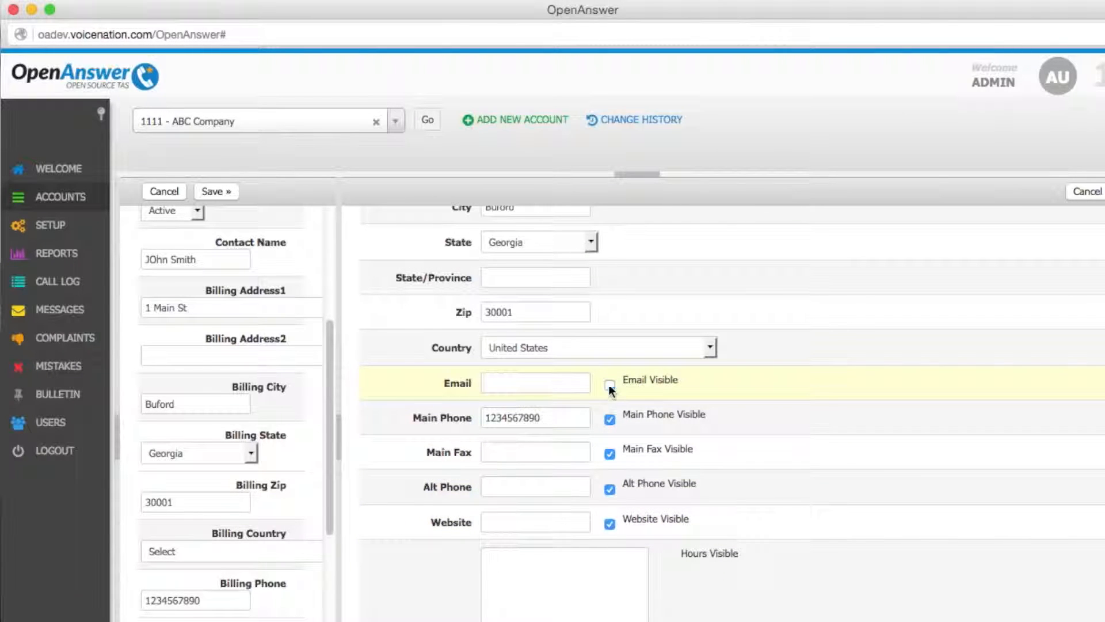
{"action": "left_click", "coordinate": [610, 417]}
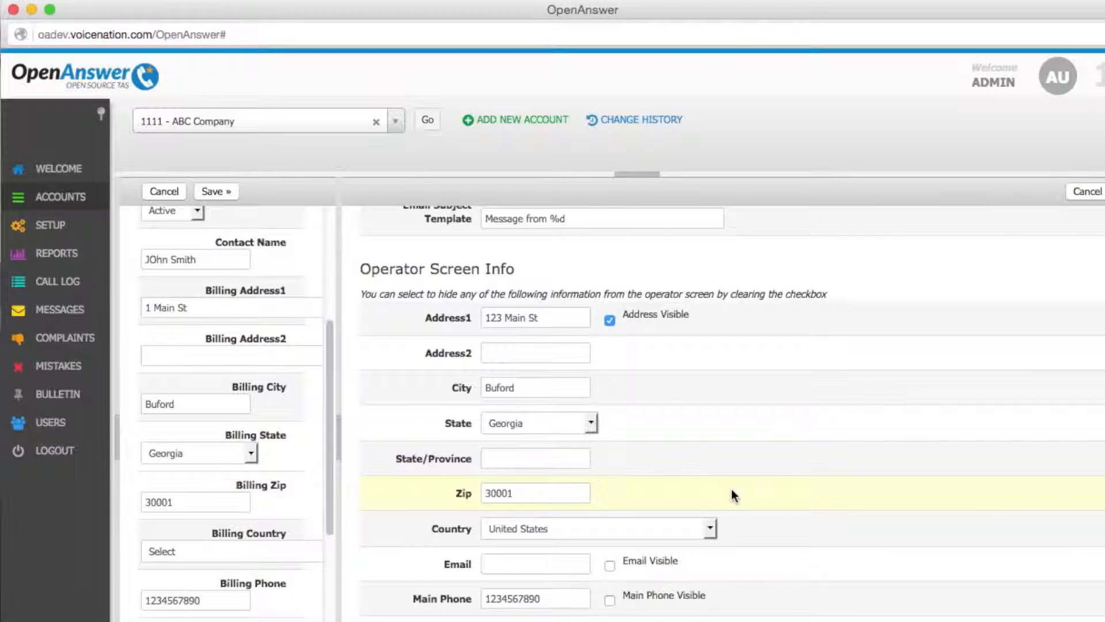
{"action": "left_click", "coordinate": [215, 191]}
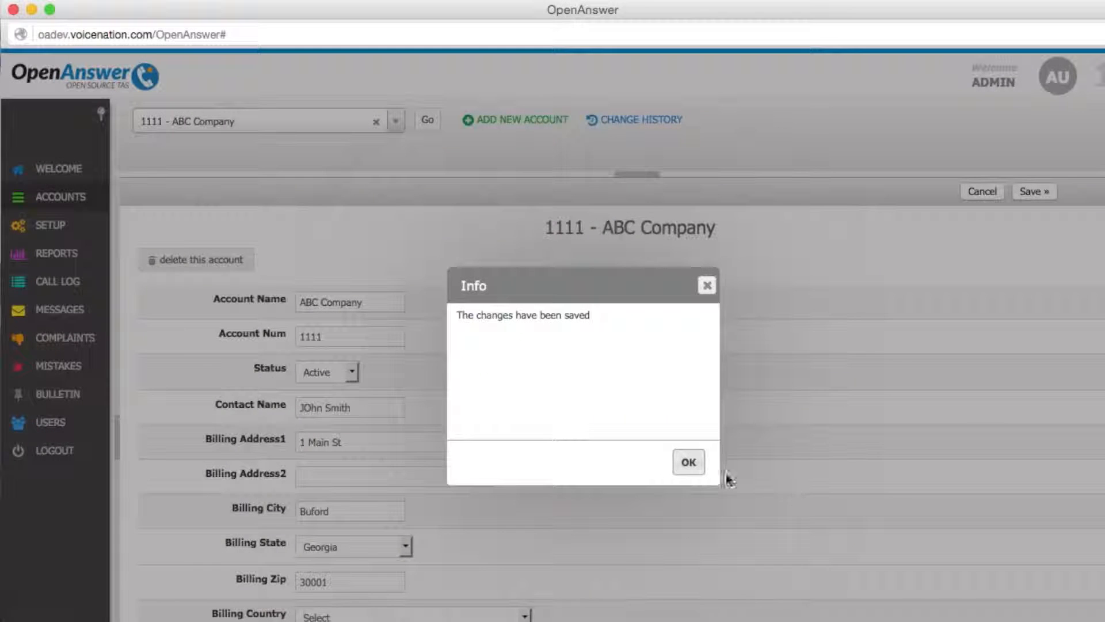